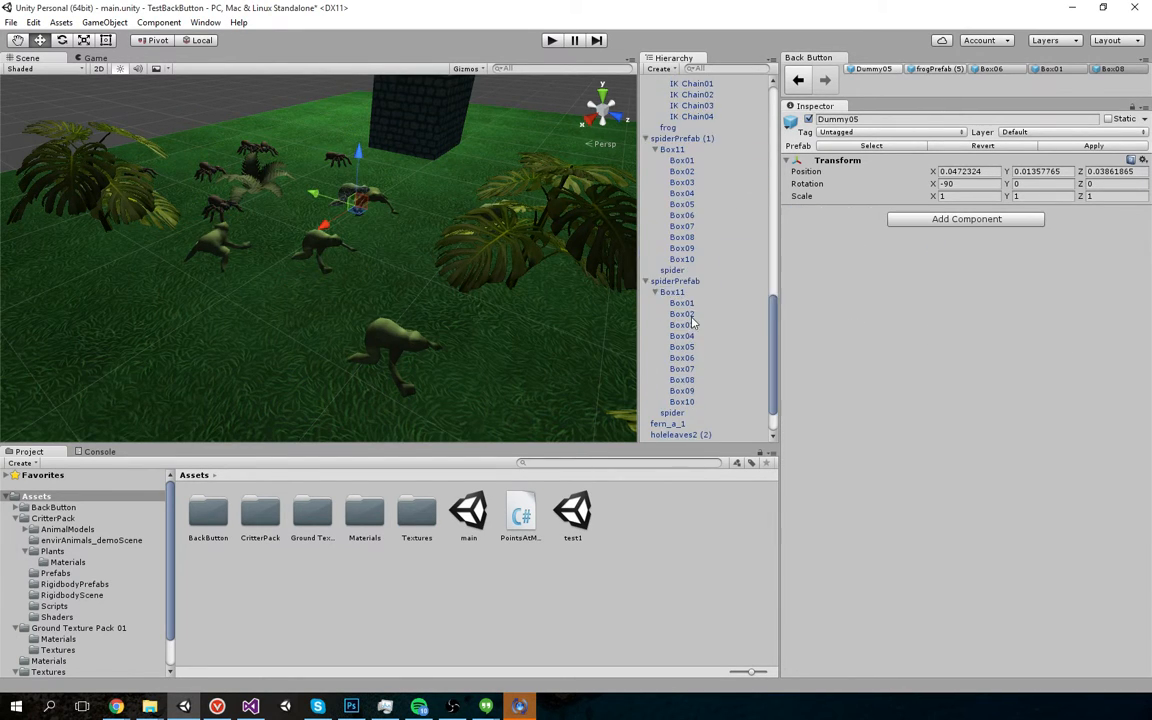
Step: Select spiderPrefab, the spider's Box10, and then spiderPrefab (5) in the Hierarchy
left_click(681, 434)
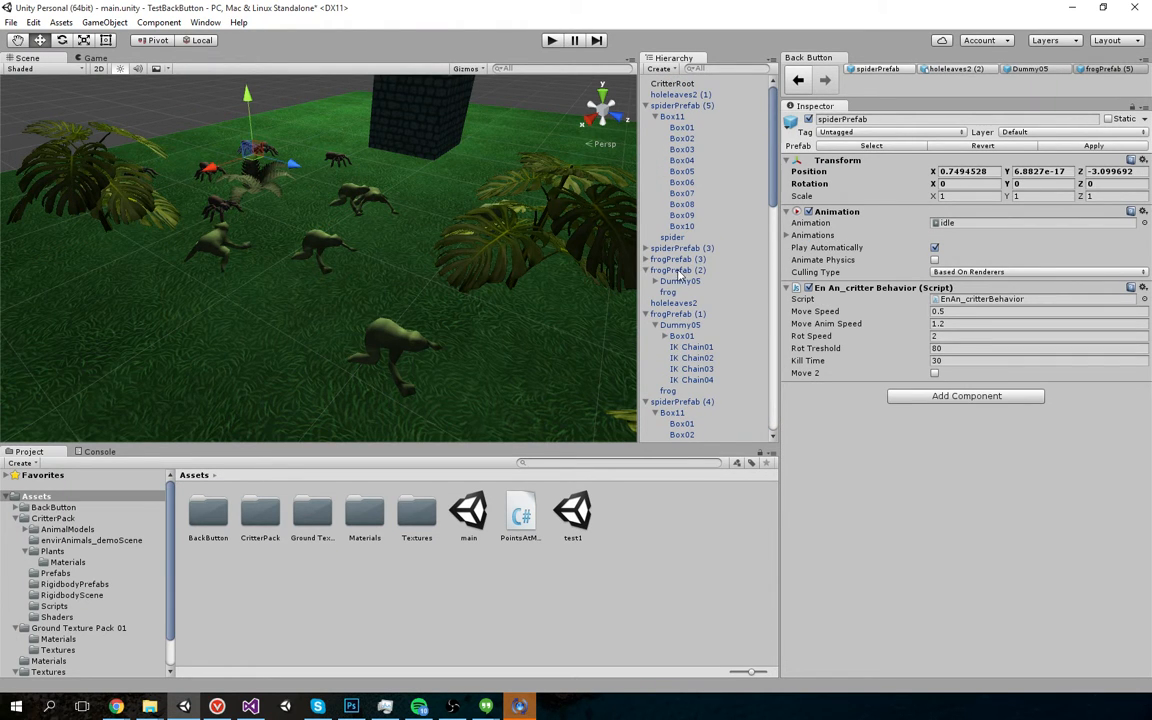
left_click(682, 225)
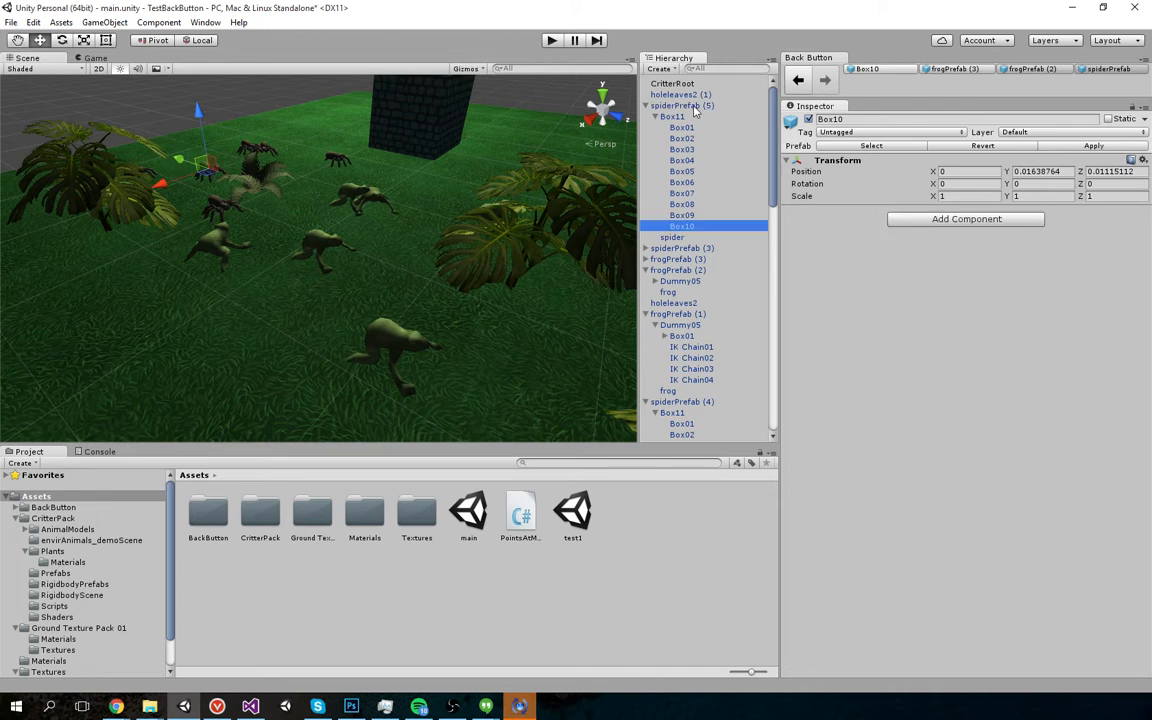
left_click(681, 105)
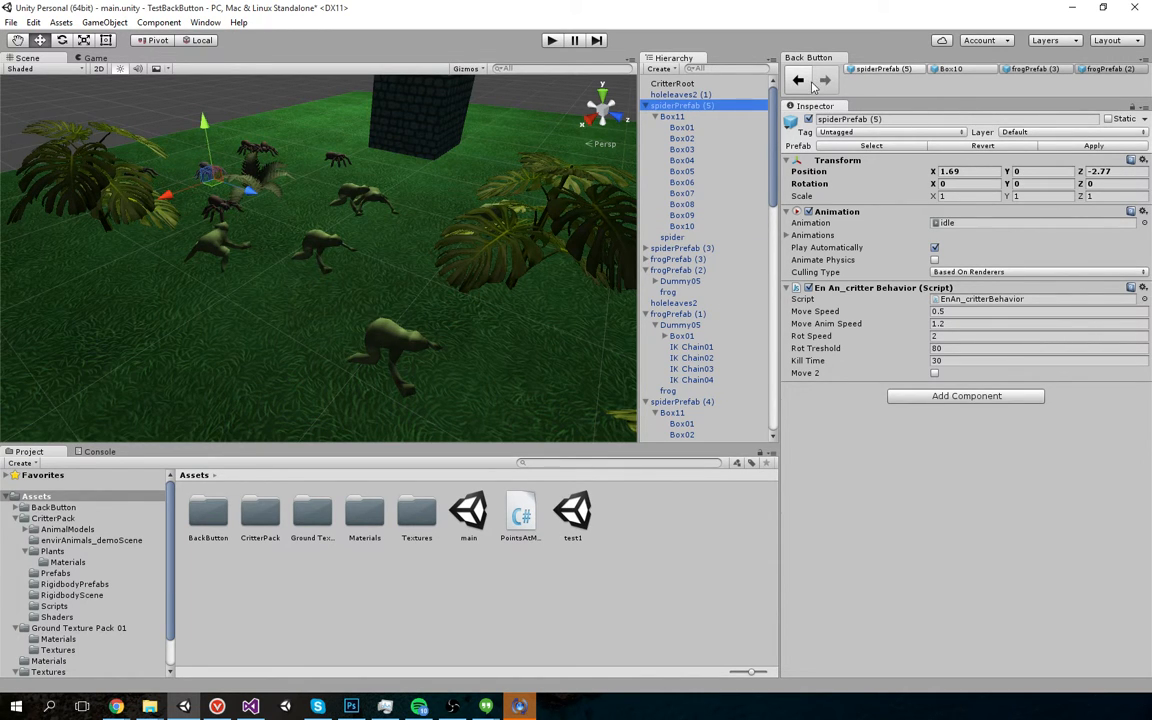
Step: Go back to the frog's Box01, then pick earlier and later objects from the history dropdowns
left_click(824, 80)
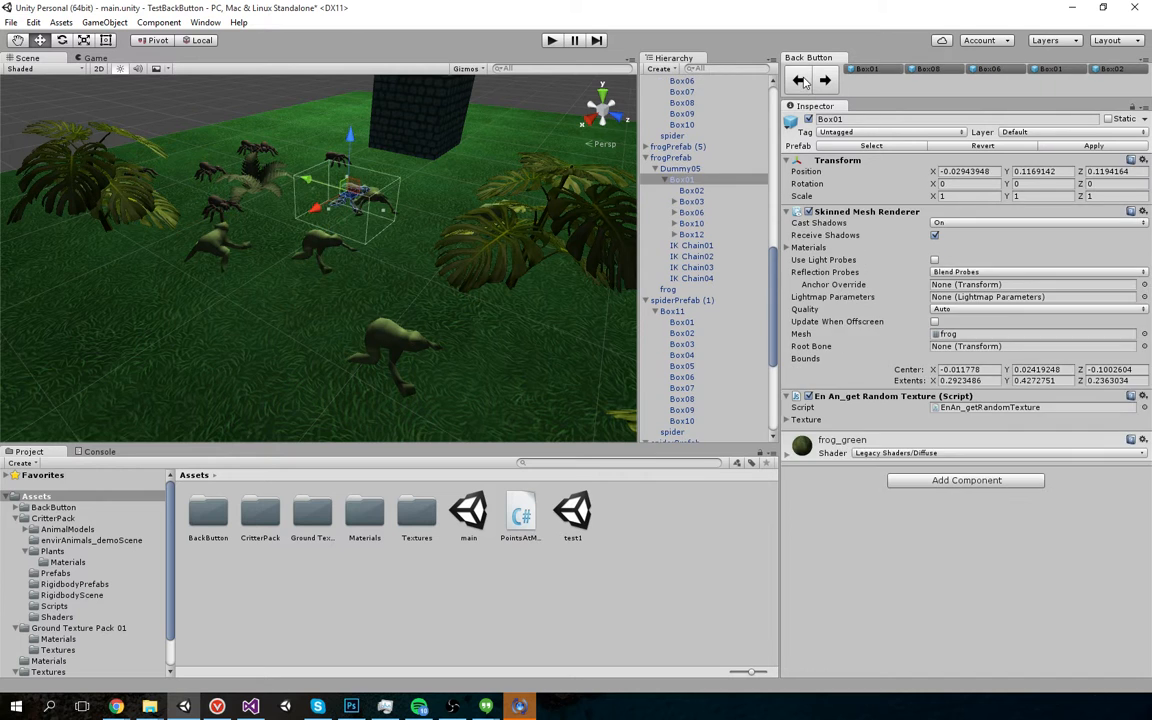
left_click(825, 80)
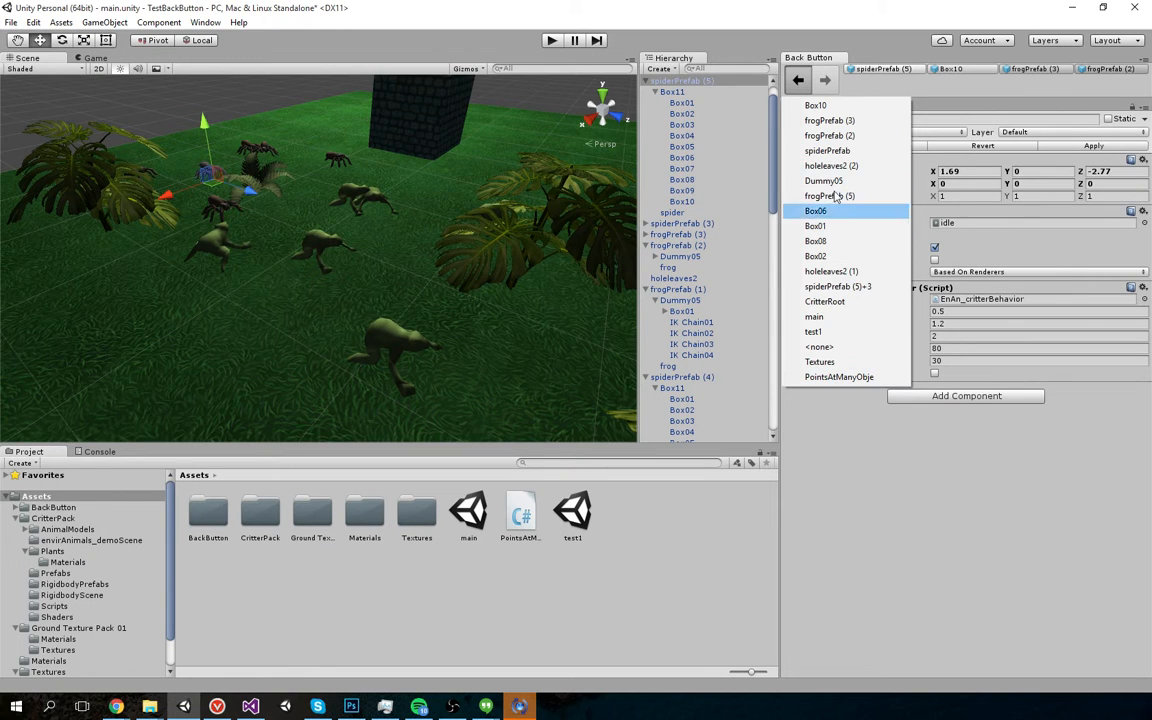
left_click(815, 240)
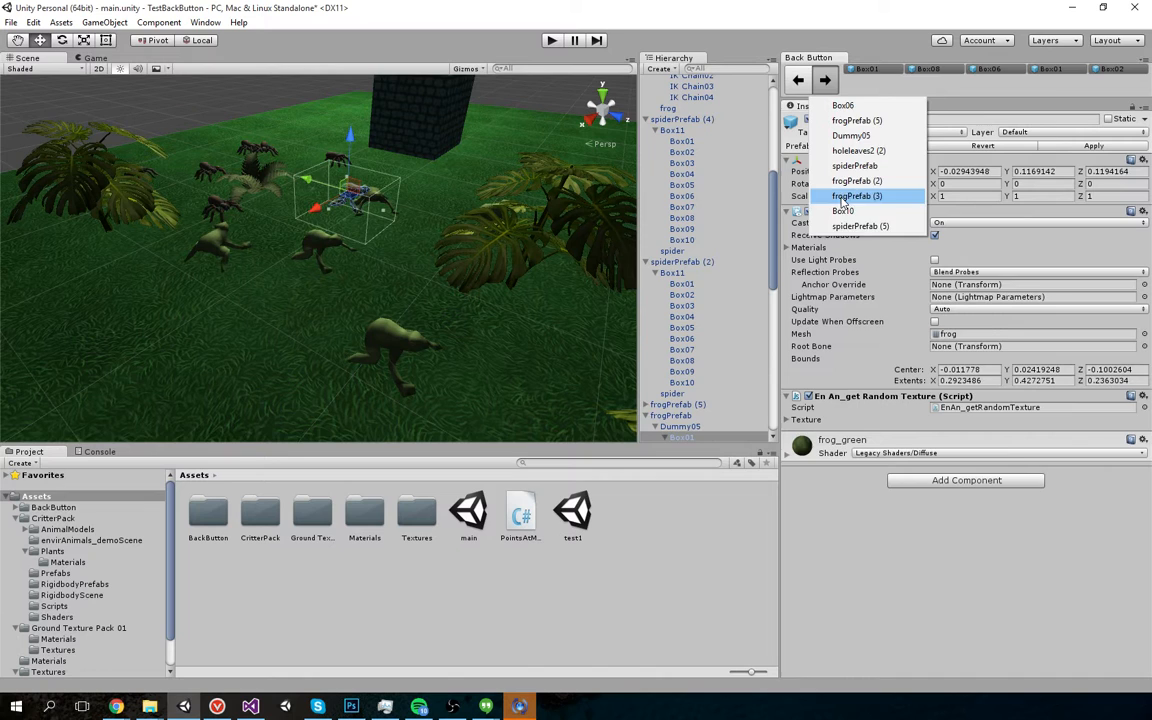
left_click(843, 210)
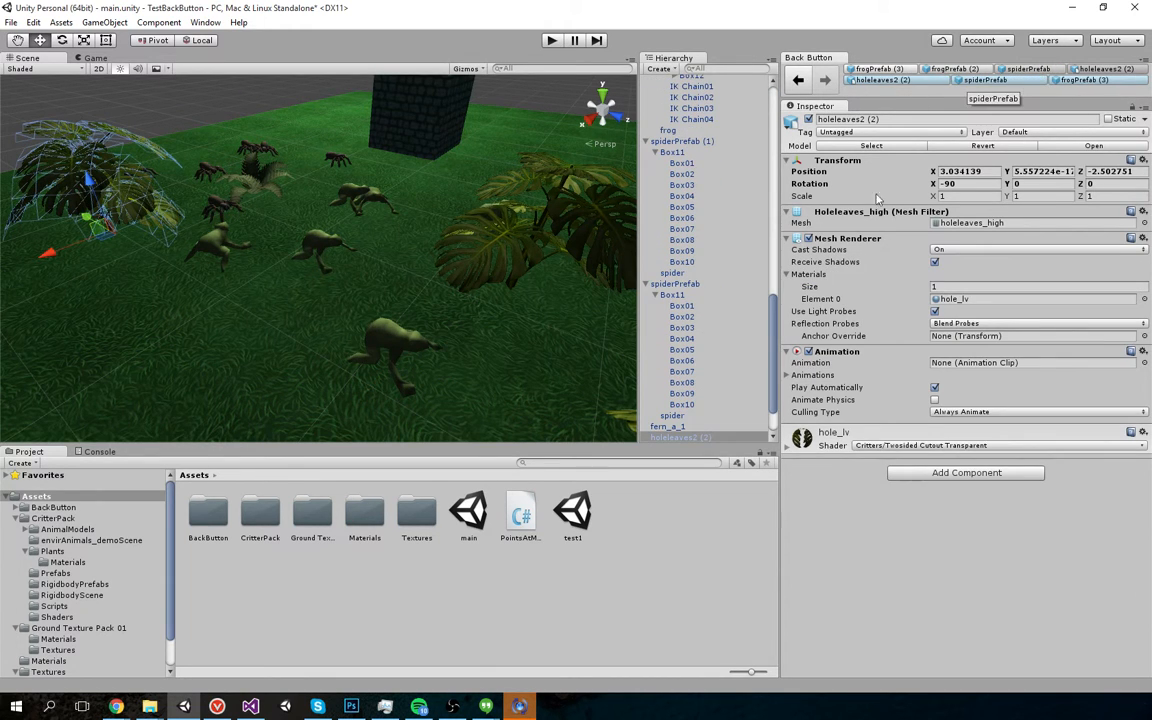
Step: Select the main and test1 scenes and PointsAtManyObjects.cs, then reselect spiderPrefab from history
left_click(468, 512)
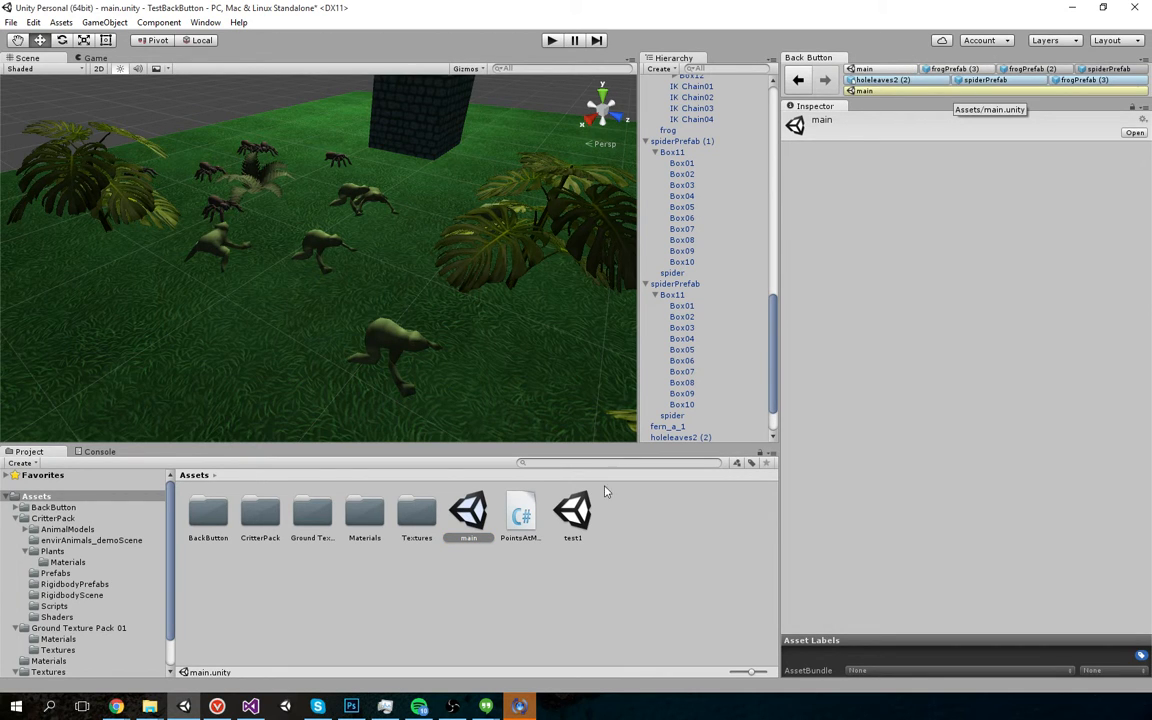
left_click(573, 512)
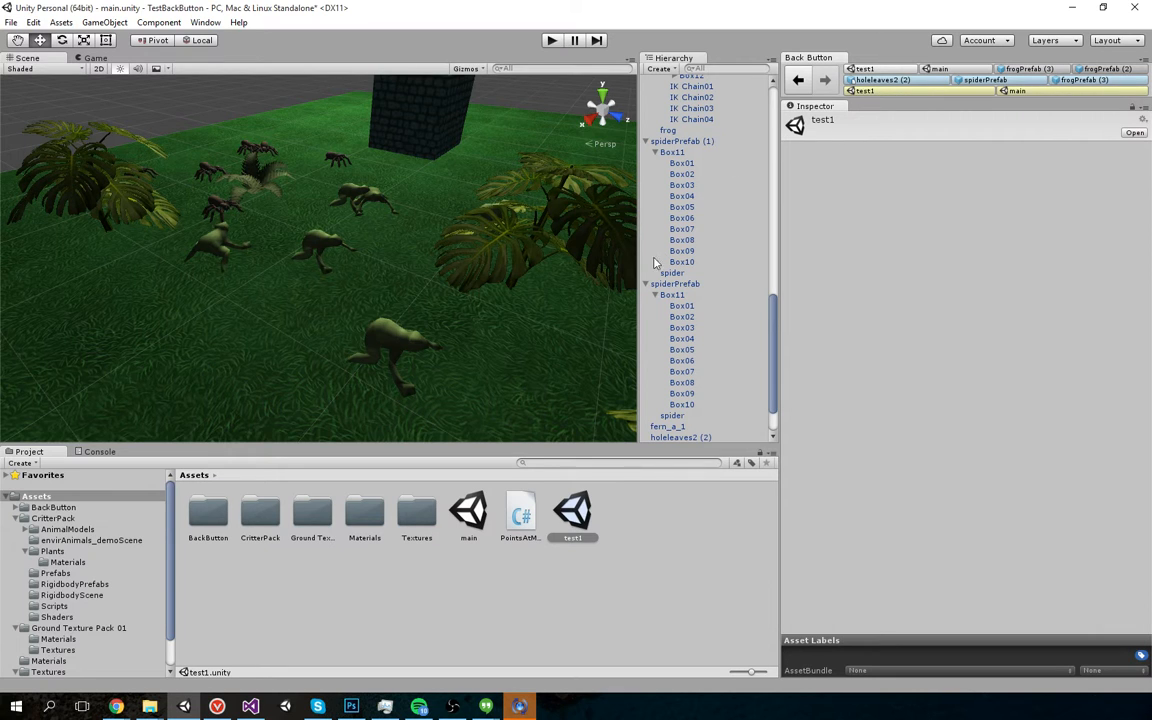
left_click(519, 515)
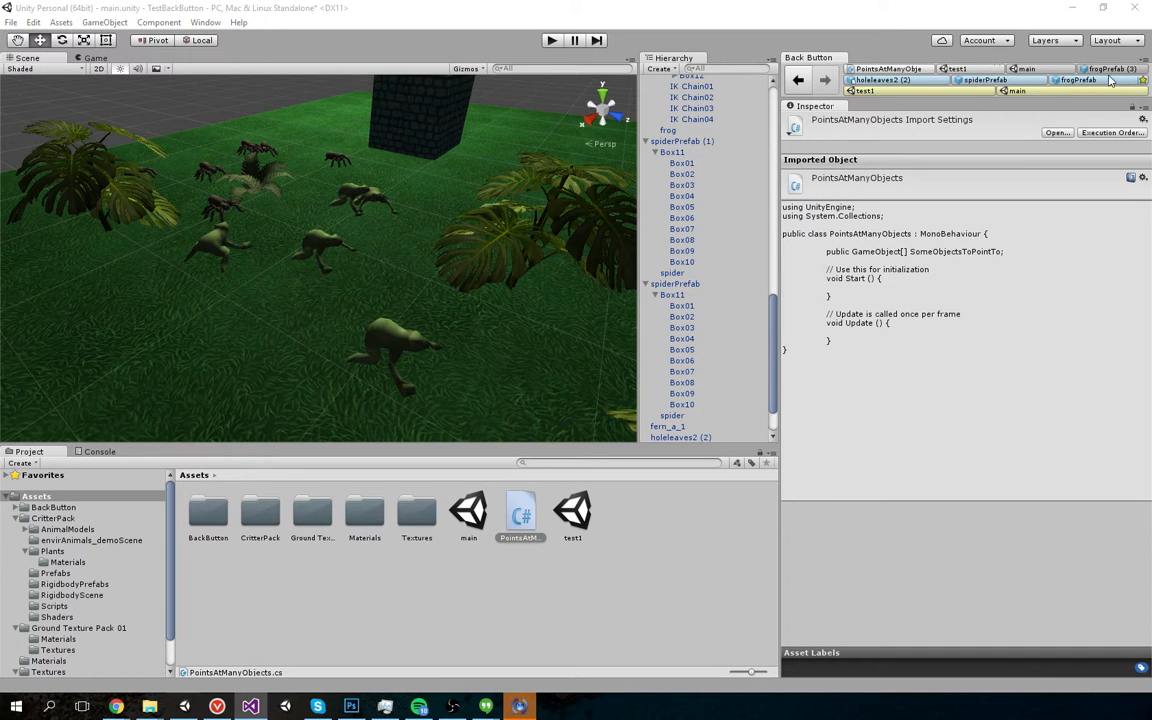
mouse_move(910, 83)
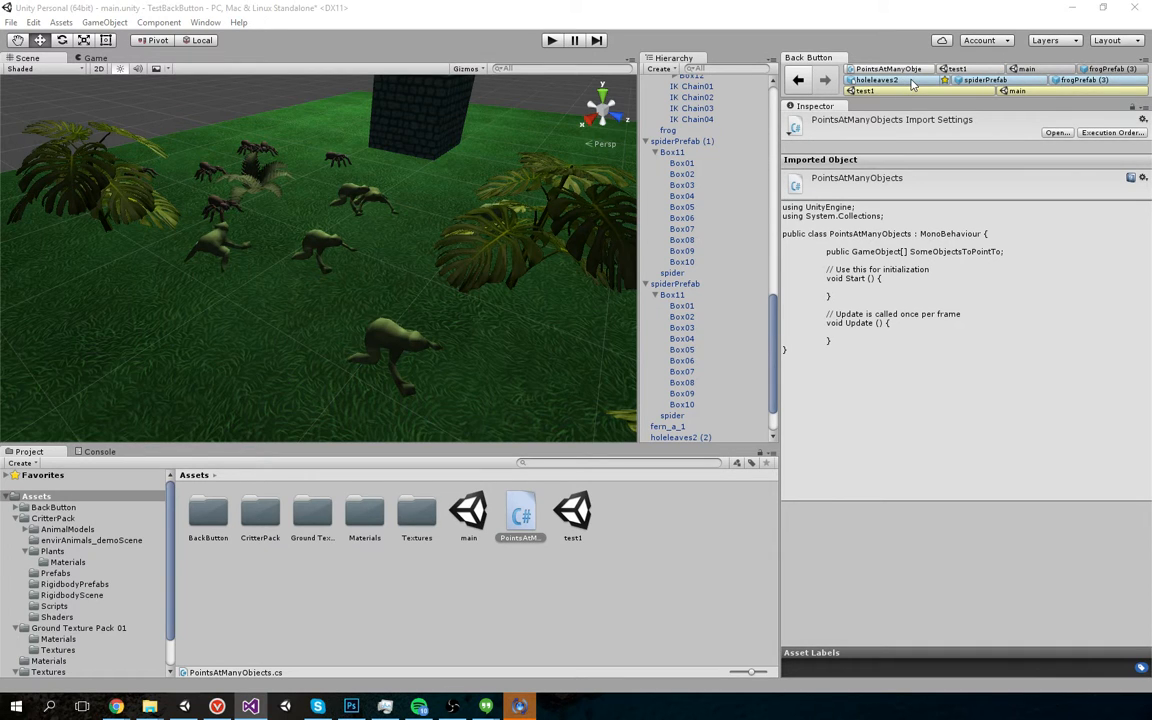
left_click(1105, 68)
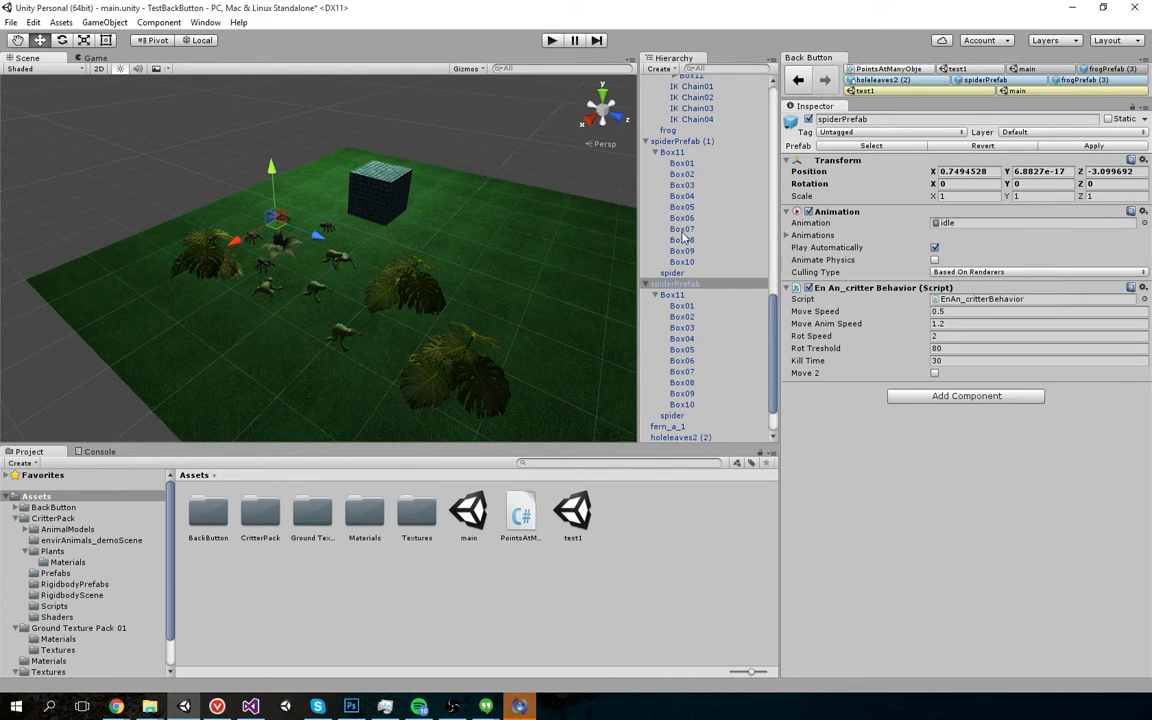
Step: Reselect the PointsAtManyObjects script from the Back Button history bar
scroll("down", 3)
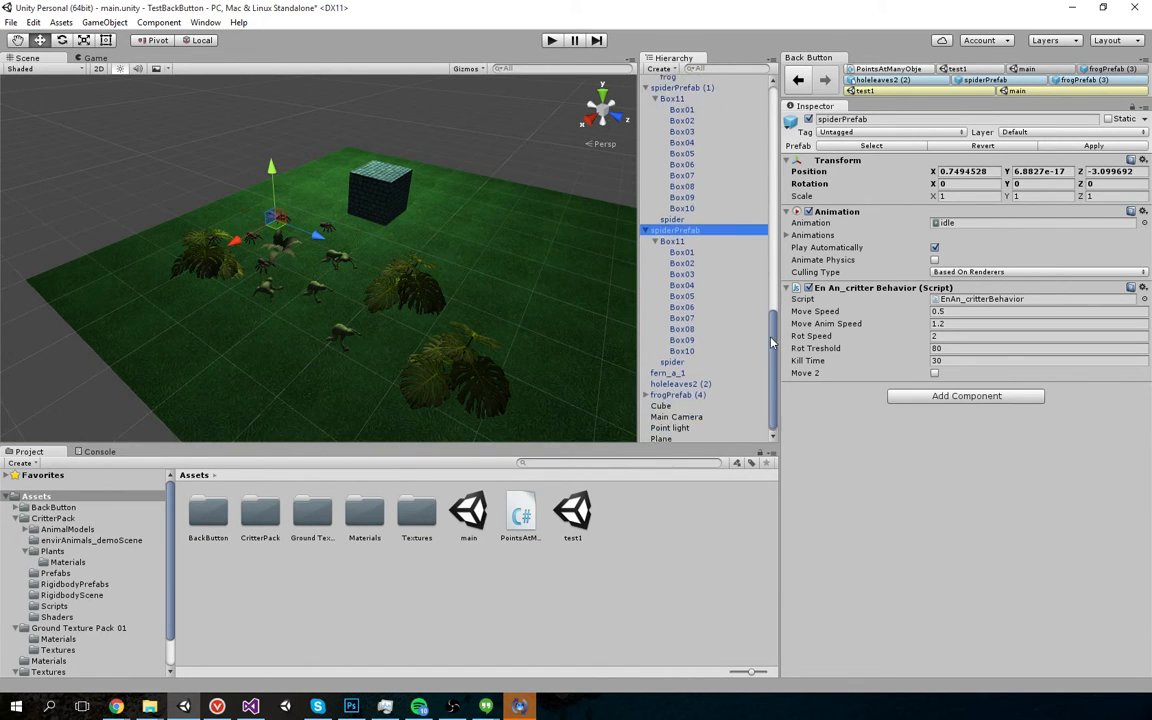
scroll("up", 3)
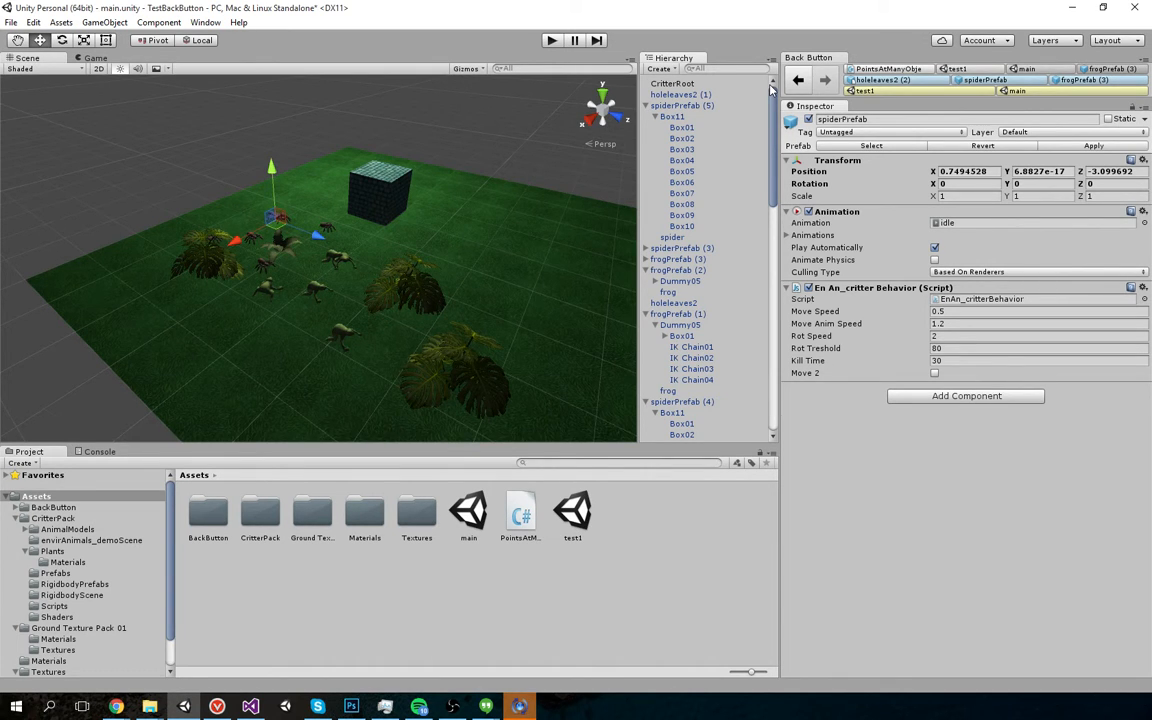
mouse_move(893, 113)
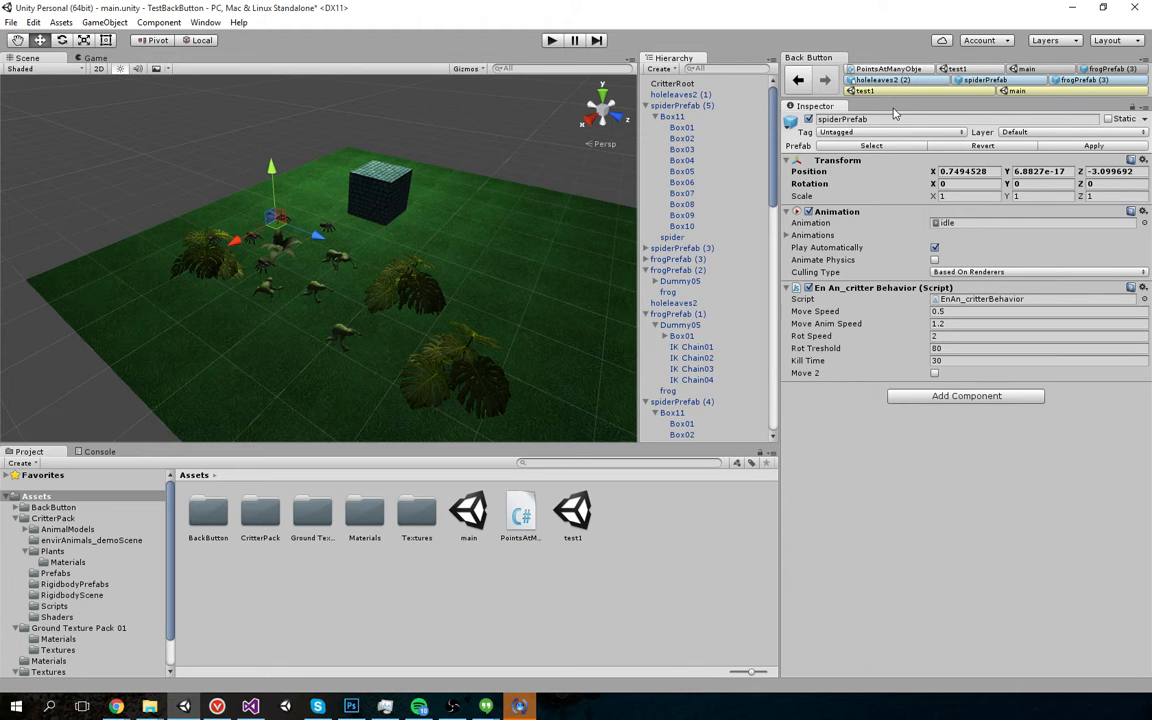
mouse_move(883, 69)
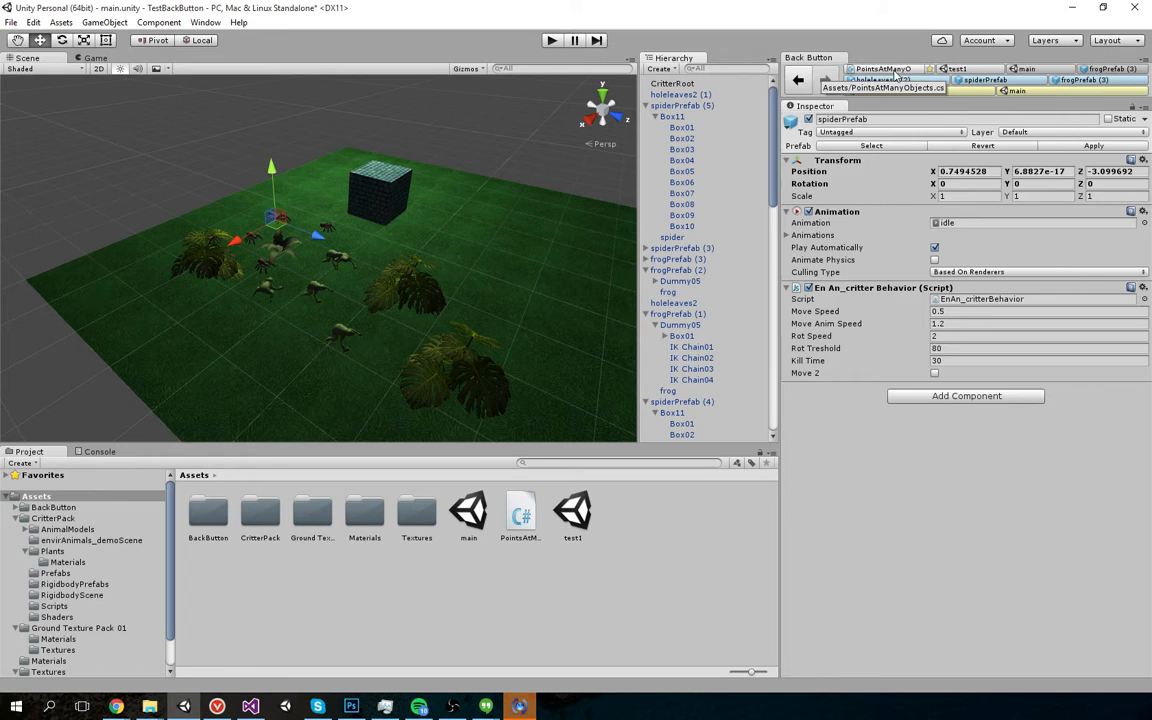
left_click(519, 515)
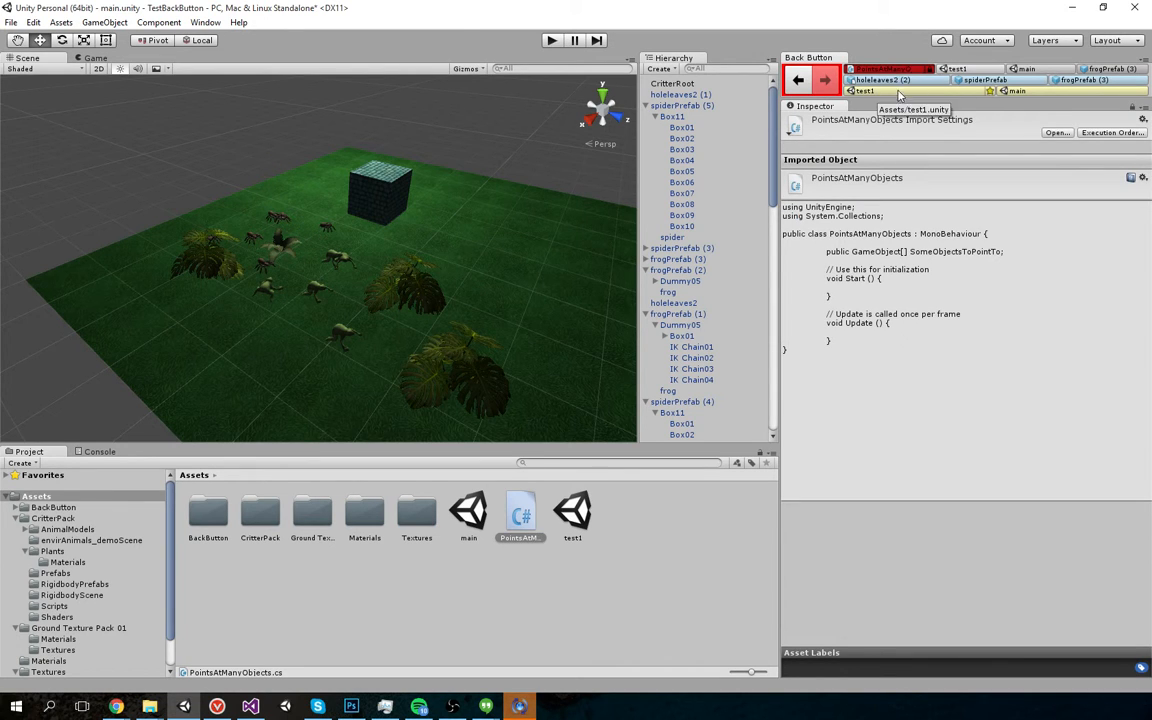
mouse_move(940, 88)
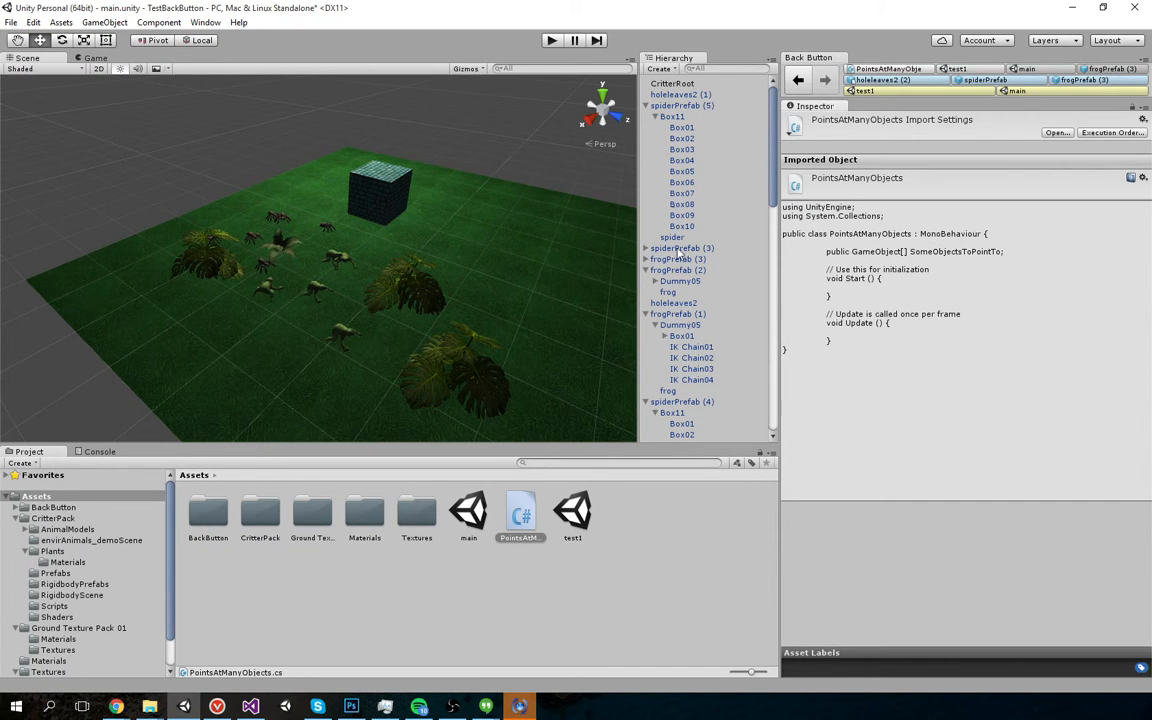
Step: Parent frogPrefab (5), frogPrefab, spiderPrefab (1), spiderPrefab and frogPrefab (4) under CritterRoot
scroll("down", 3)
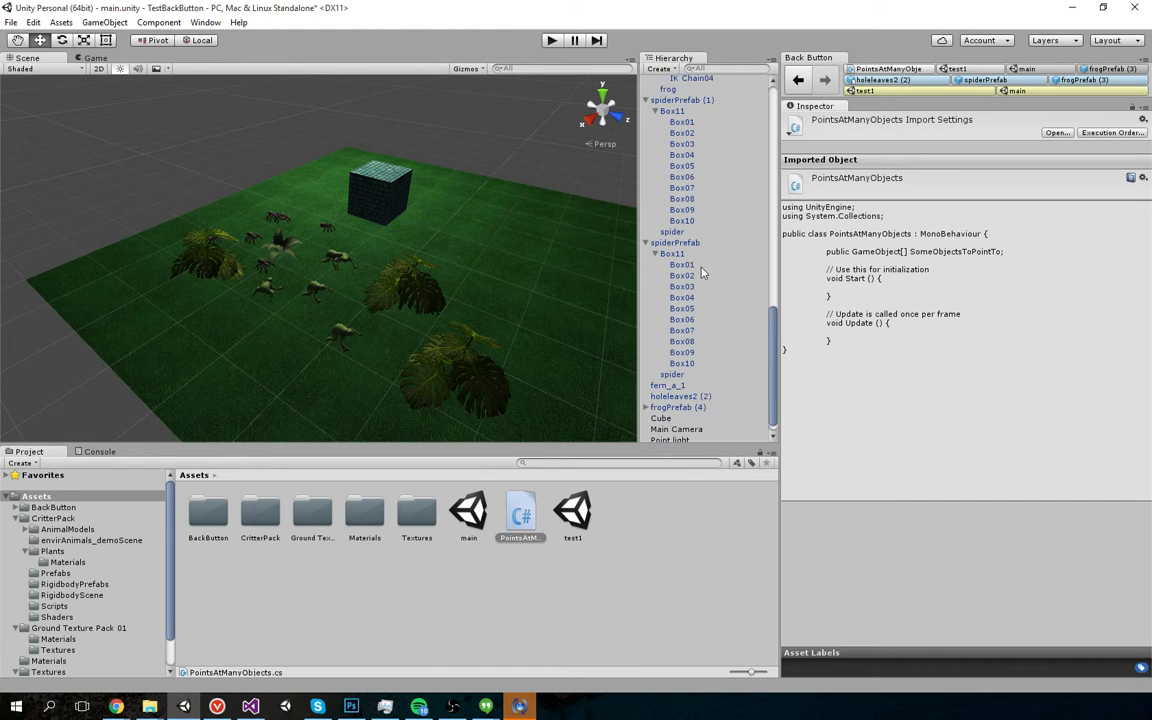
scroll("up", 3)
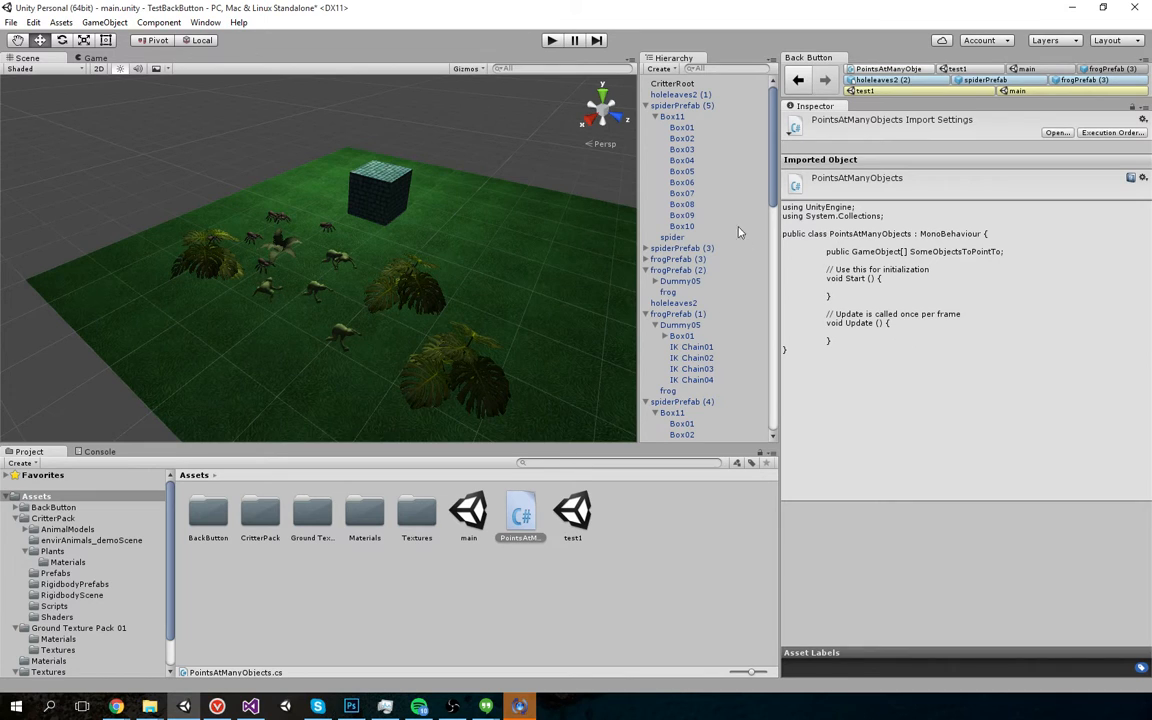
left_click(672, 83)
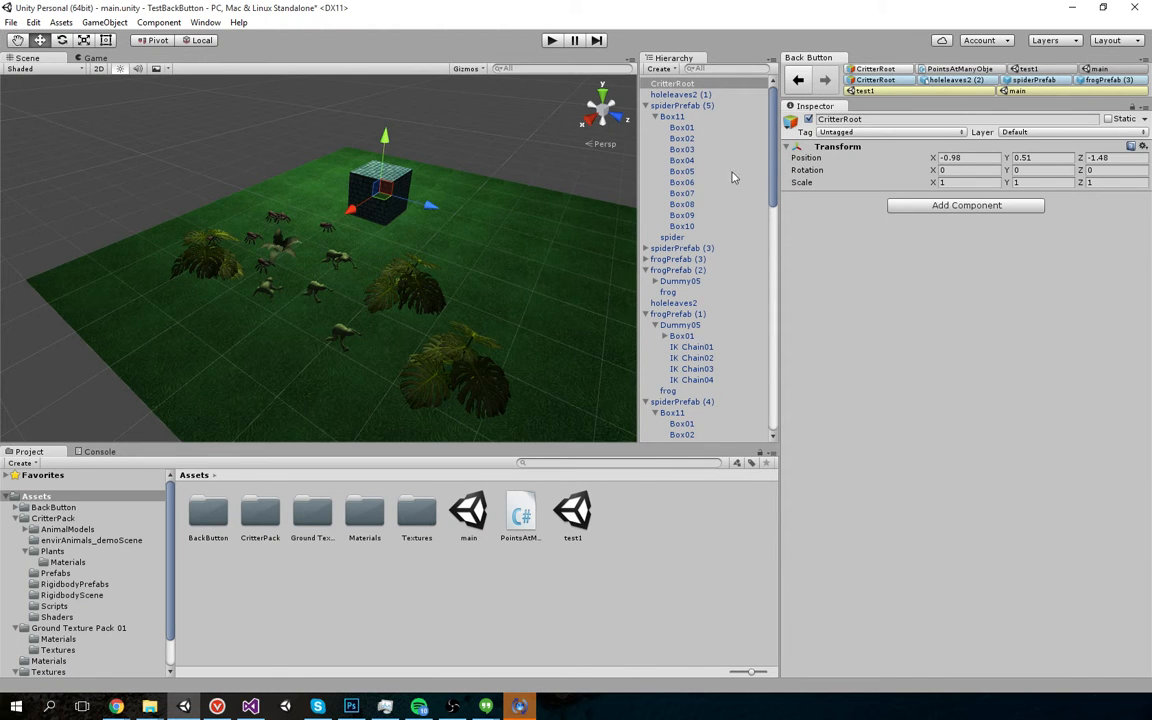
scroll("down", 3)
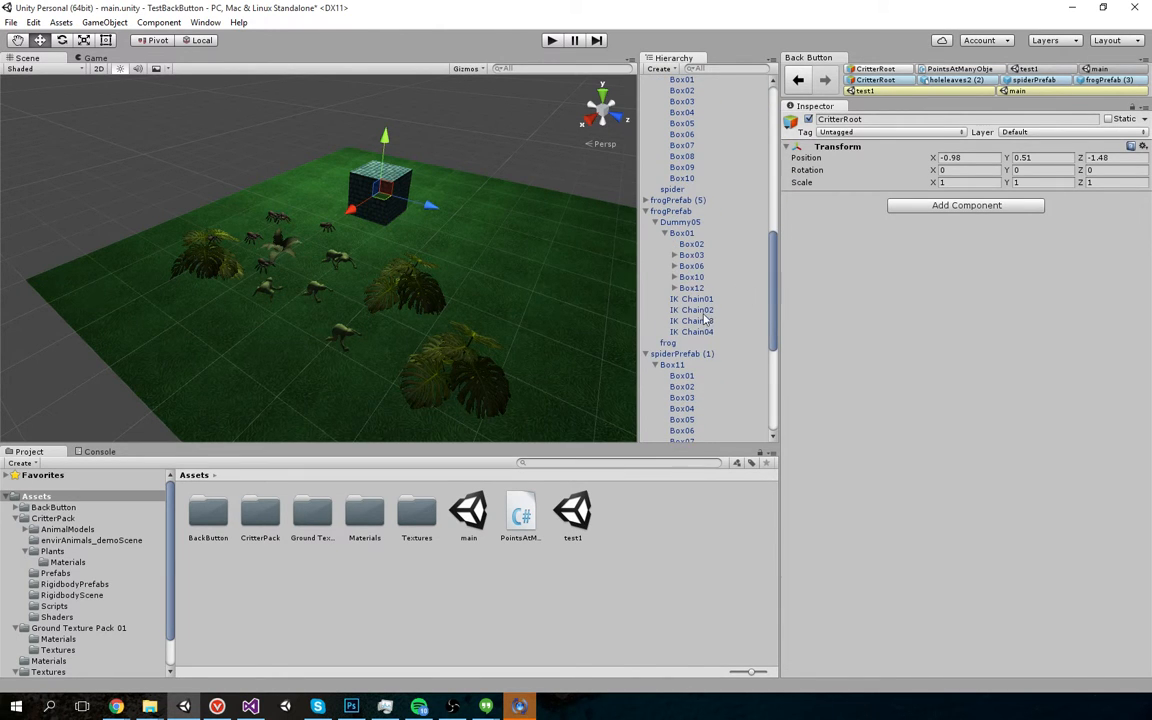
left_click(680, 353)
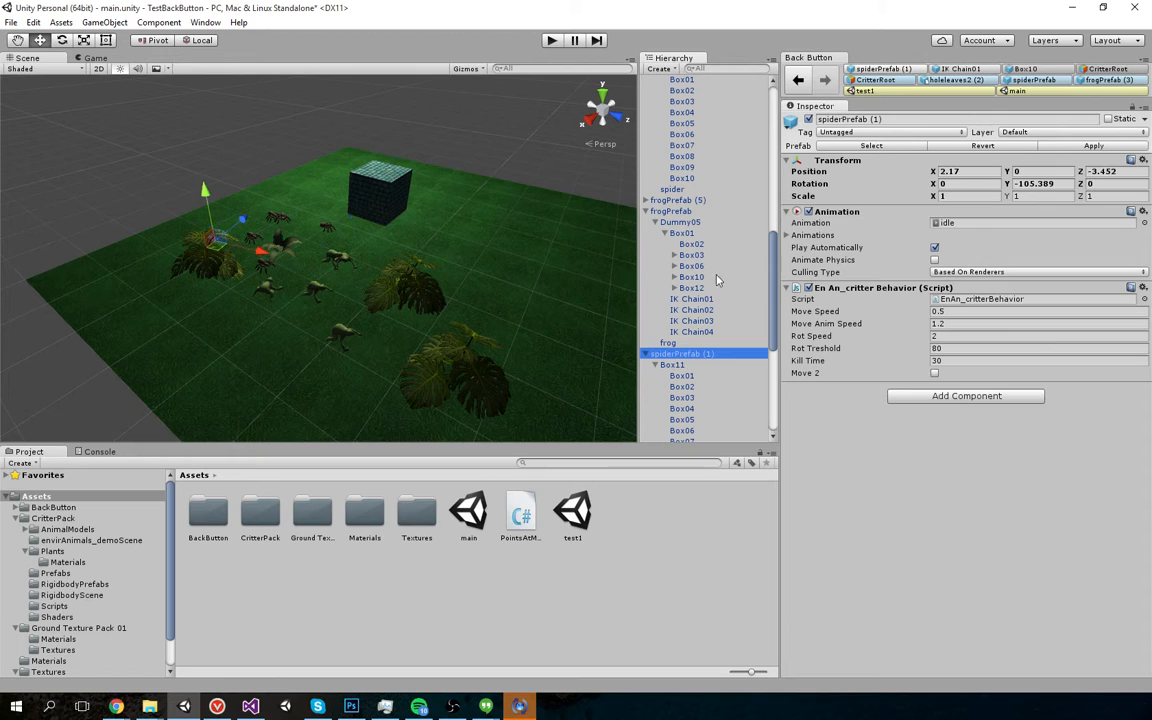
left_click(678, 200)
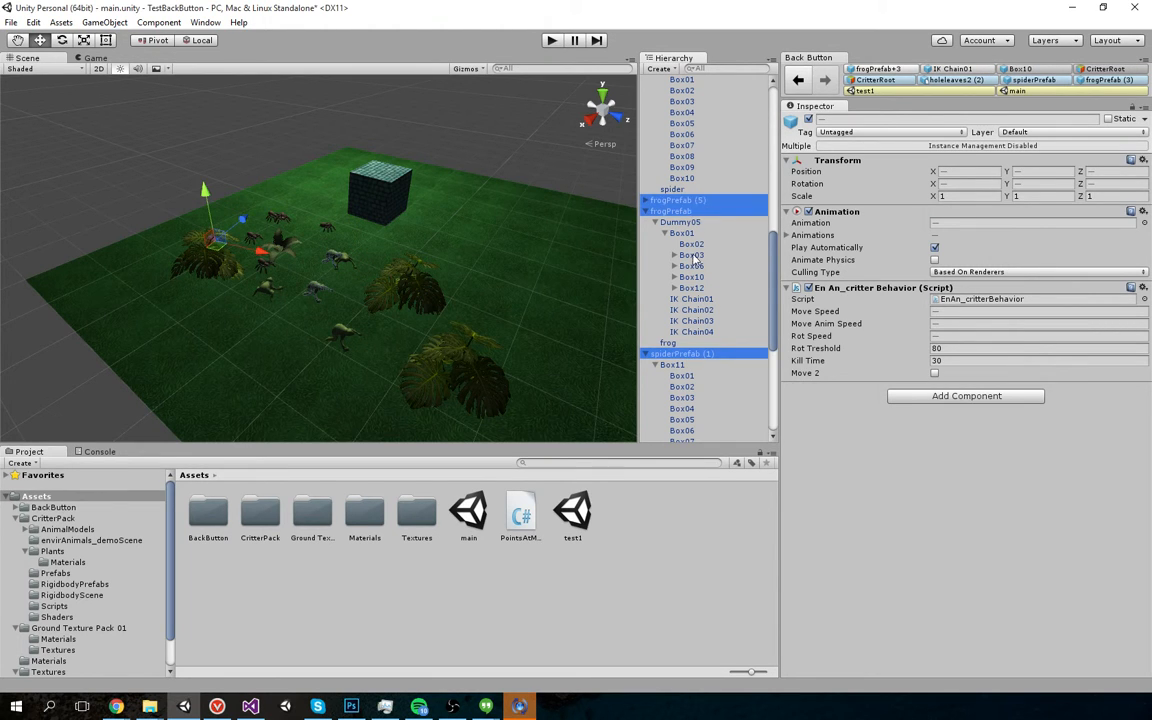
scroll("down", 3)
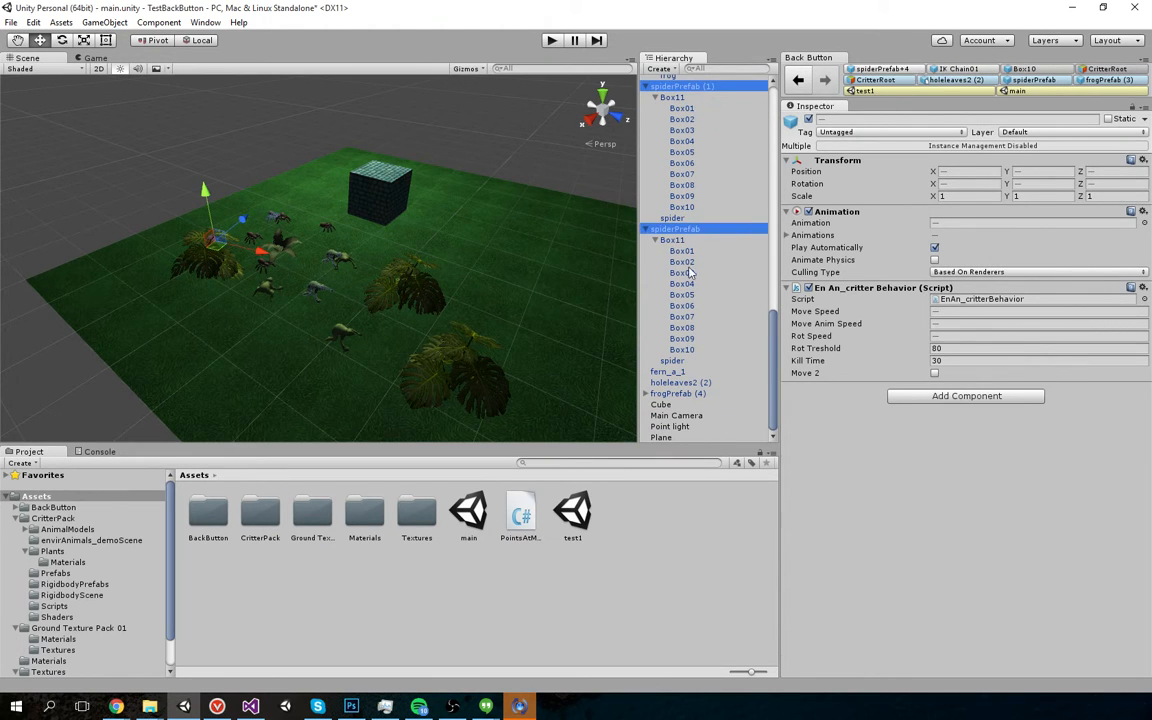
left_click(677, 392)
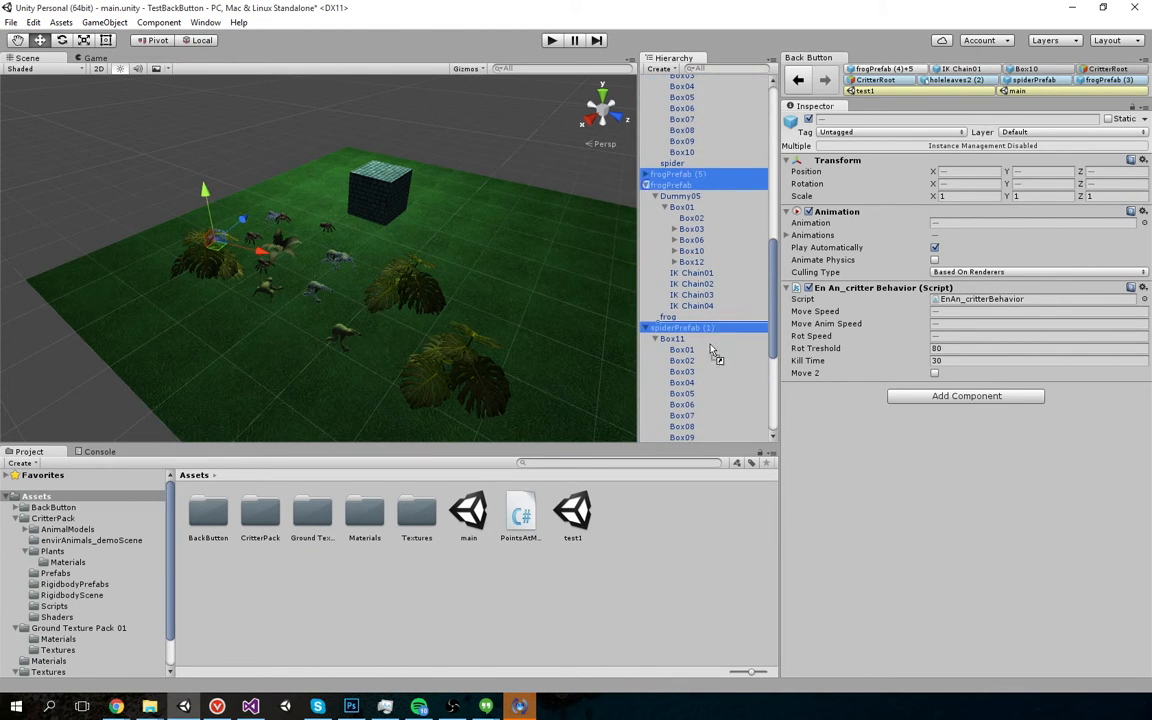
scroll("up", 3)
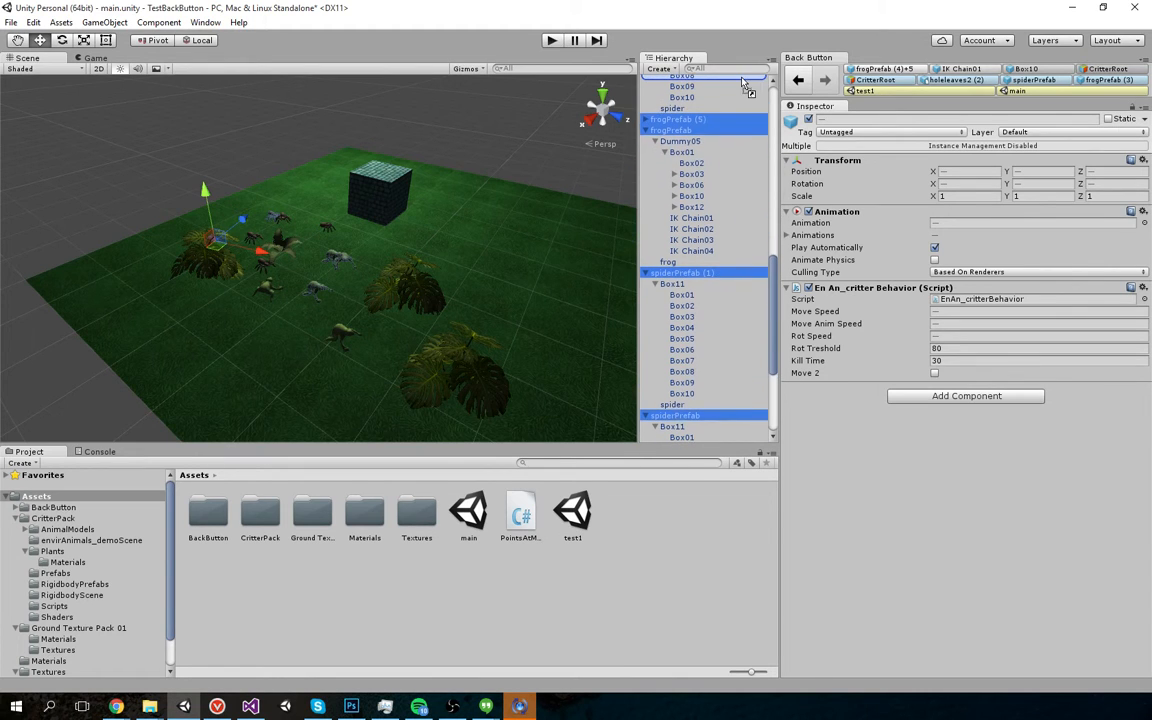
scroll("down", 3)
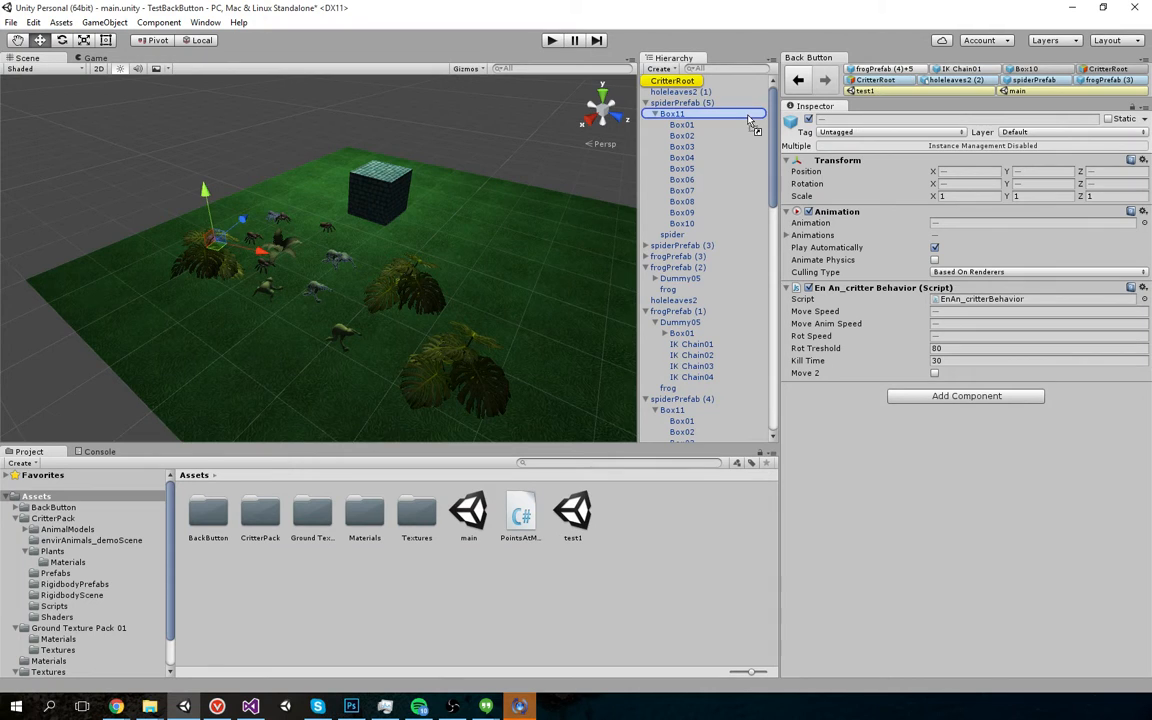
left_click(670, 80)
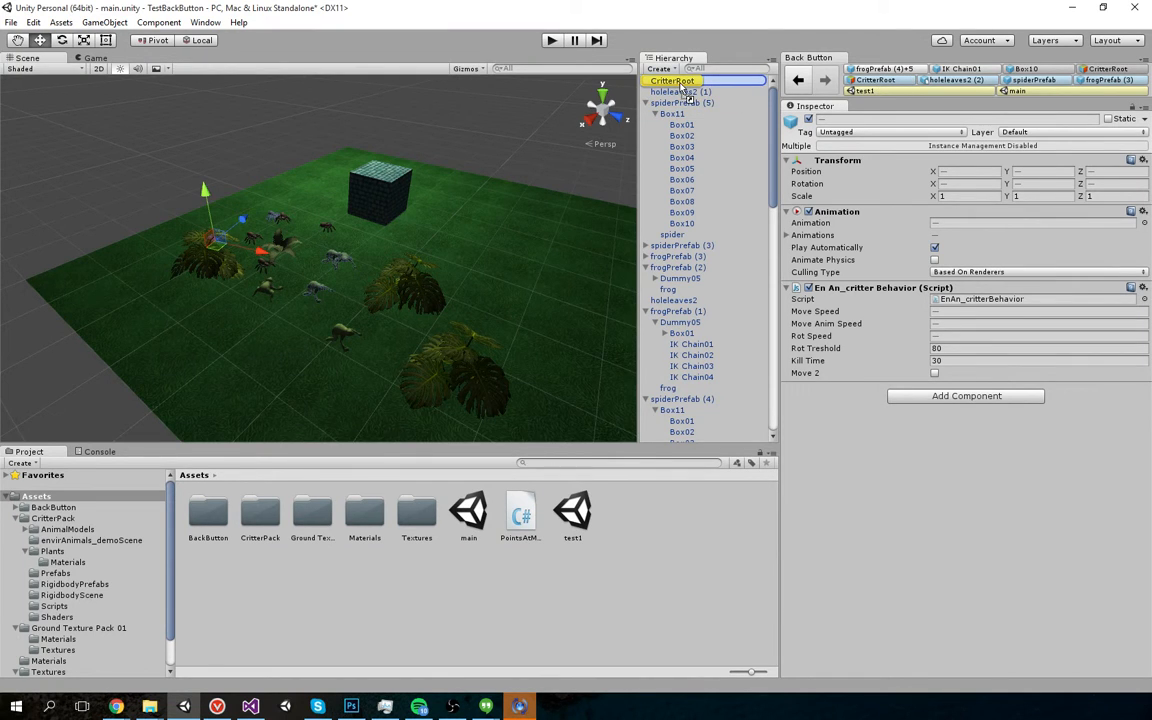
scroll("down", 3)
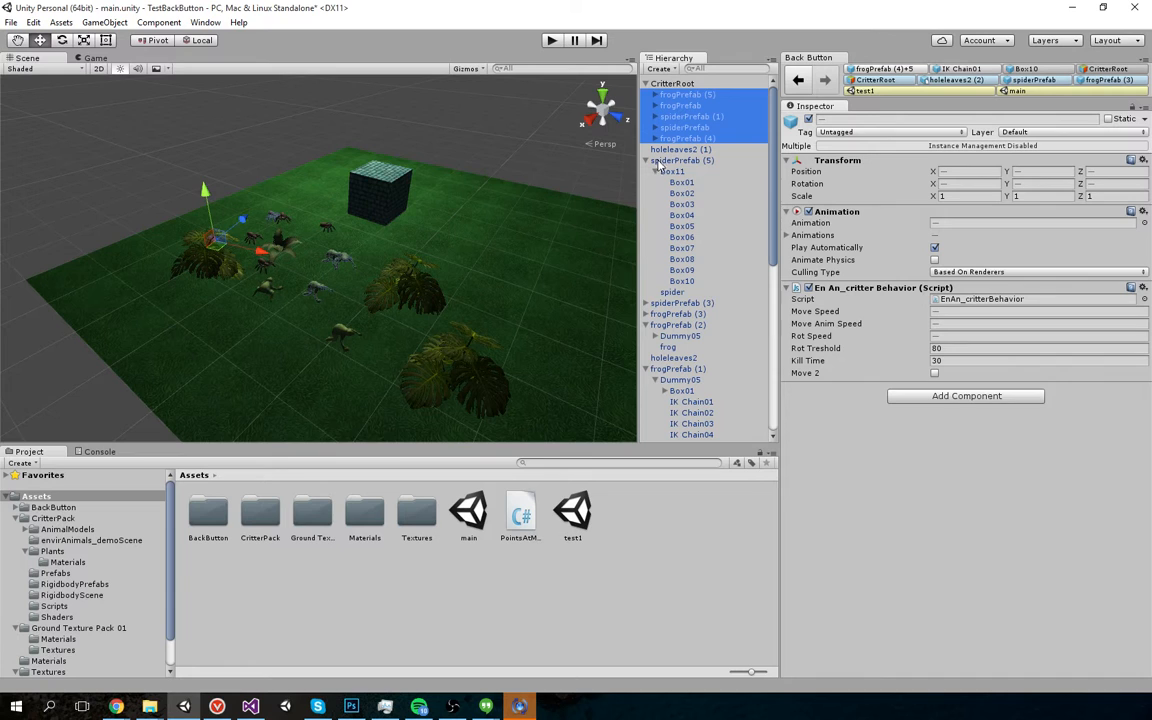
Step: Set the Cube's array size to 3, then select spiderPrefab (3), frogPrefab (3) and frogPrefab (2)
scroll("down", 3)
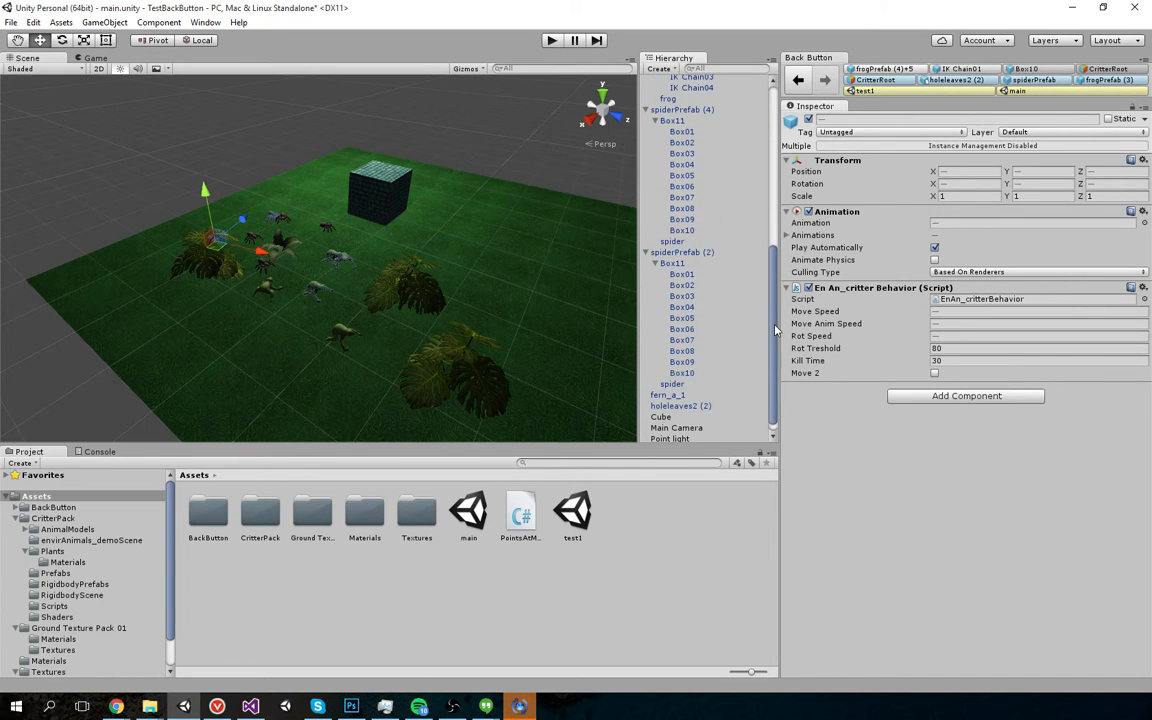
left_click(660, 405)
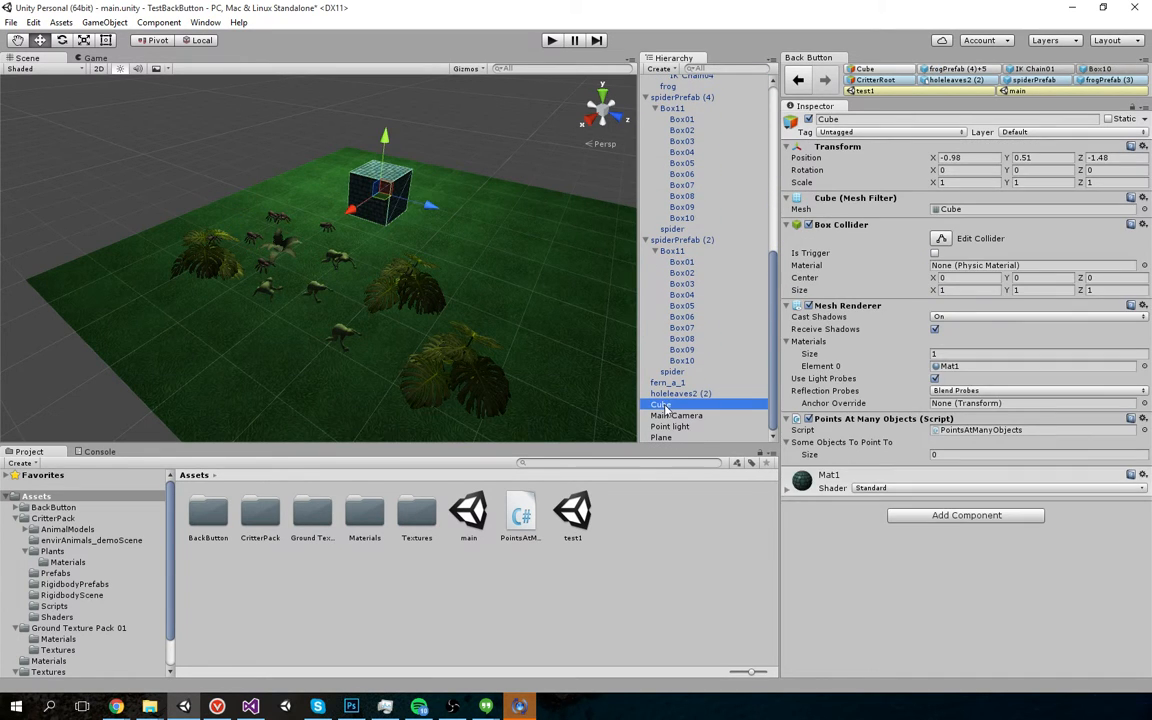
mouse_move(833, 442)
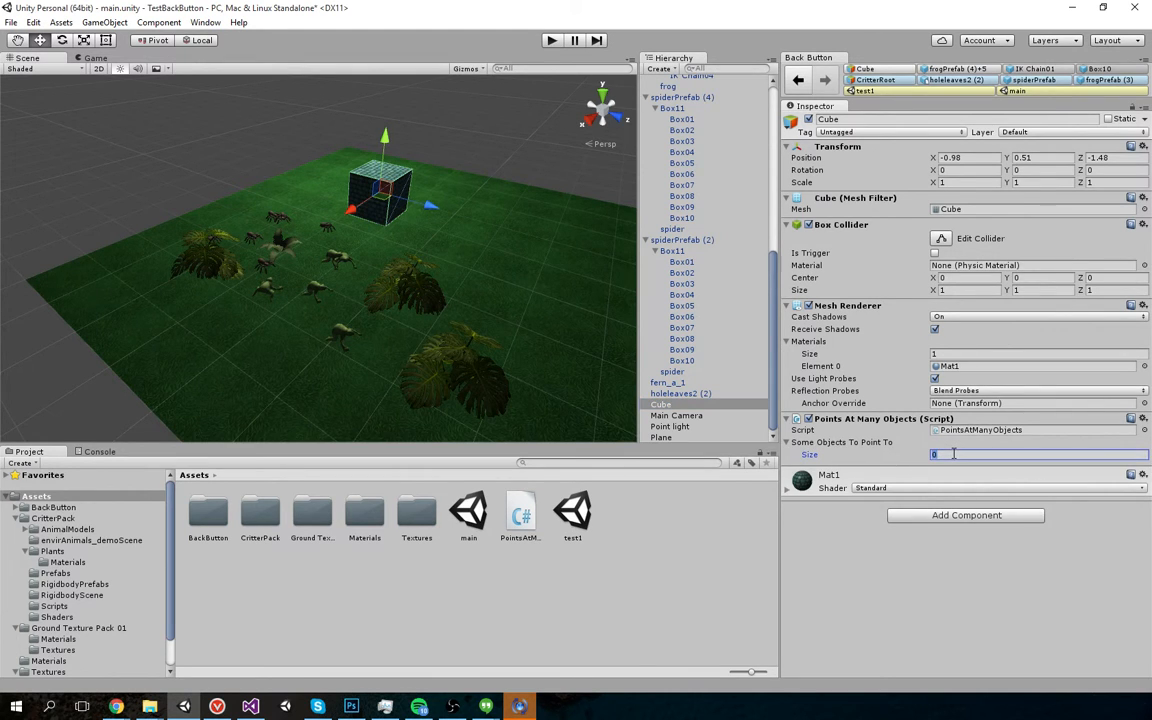
type("3")
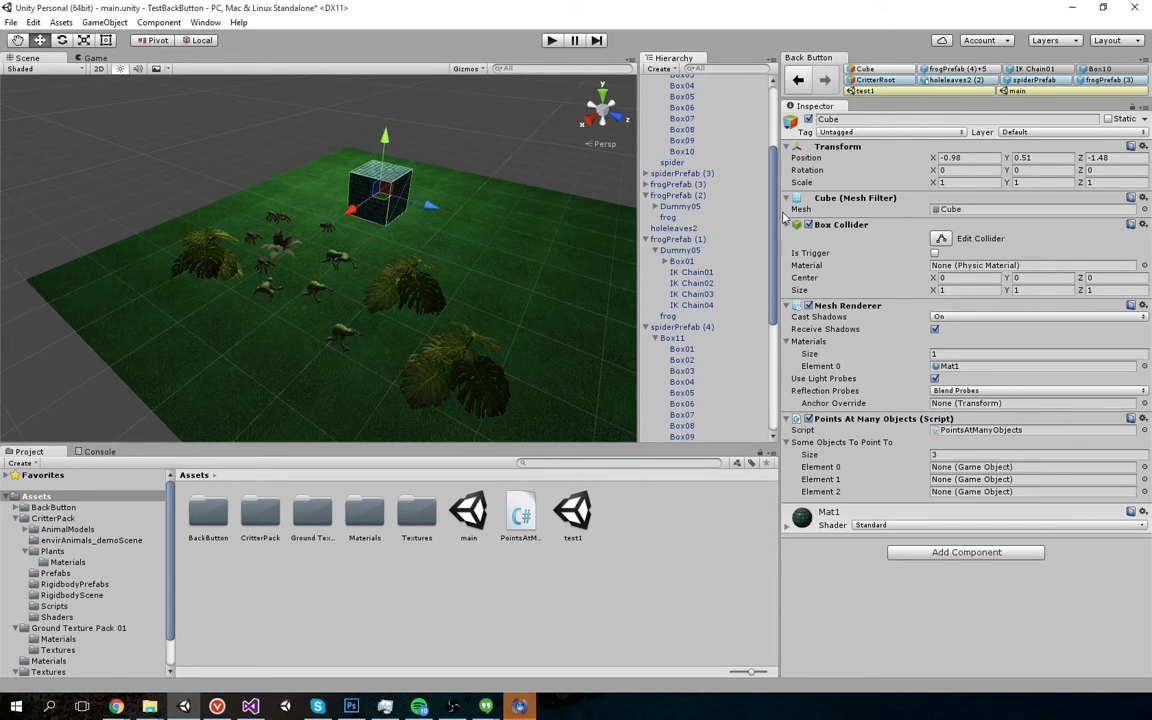
left_click(683, 173)
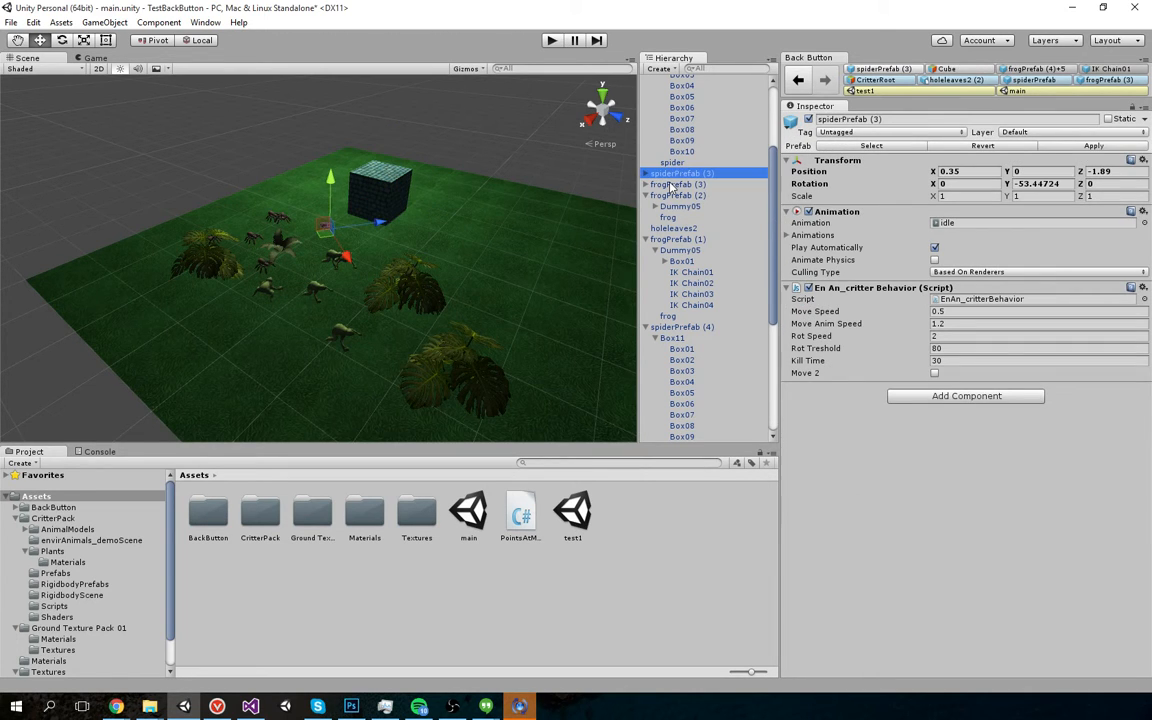
left_click(678, 184)
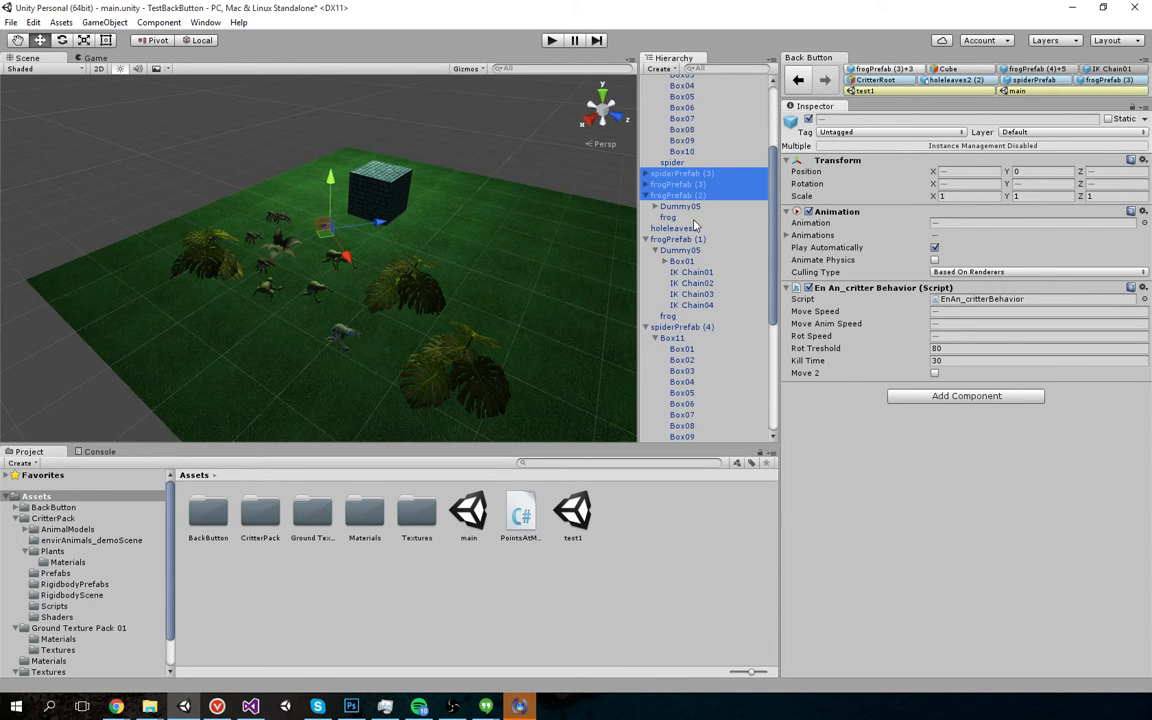
mouse_move(767, 184)
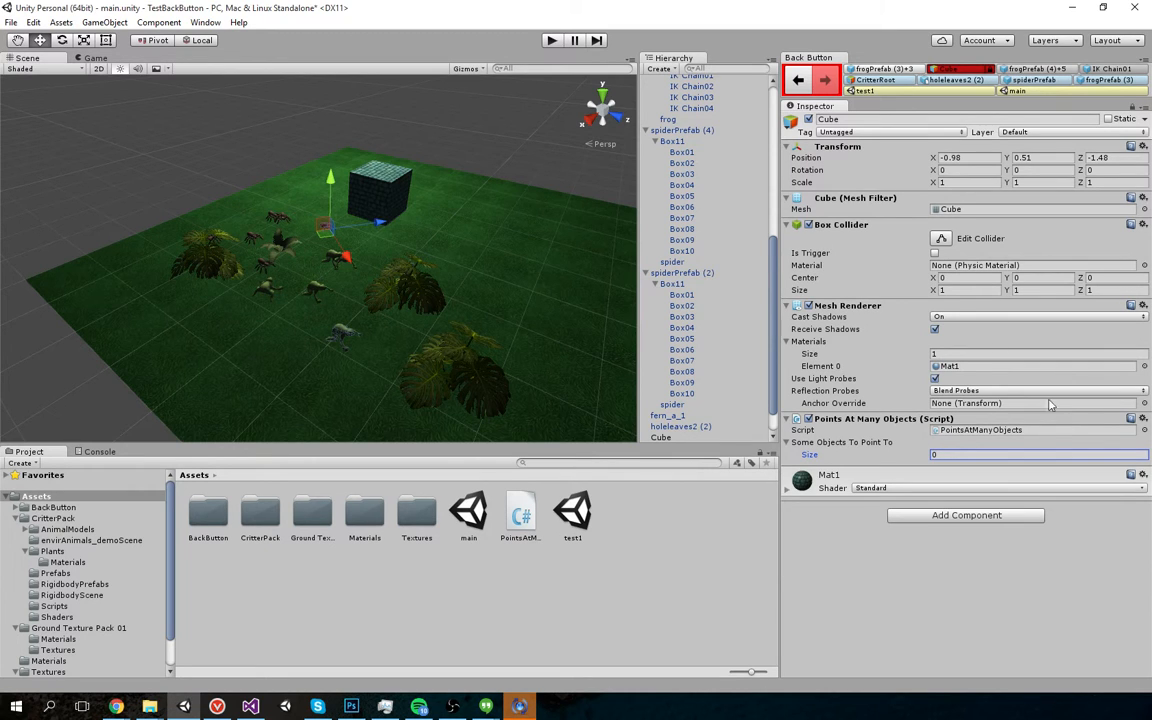
Step: Assign frogPrefab (1), spiderPrefab (4) and spiderPrefab (2) to the Cube, then select spiderPrefab (5)
left_click(681, 272)
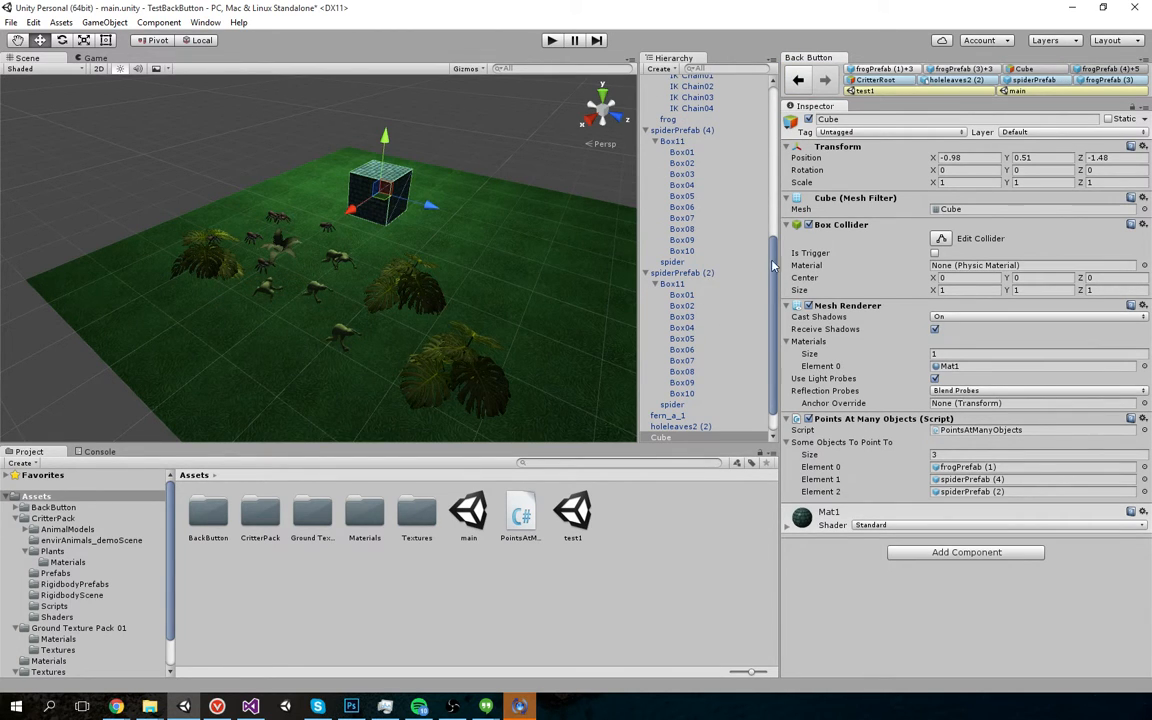
scroll("up", 3)
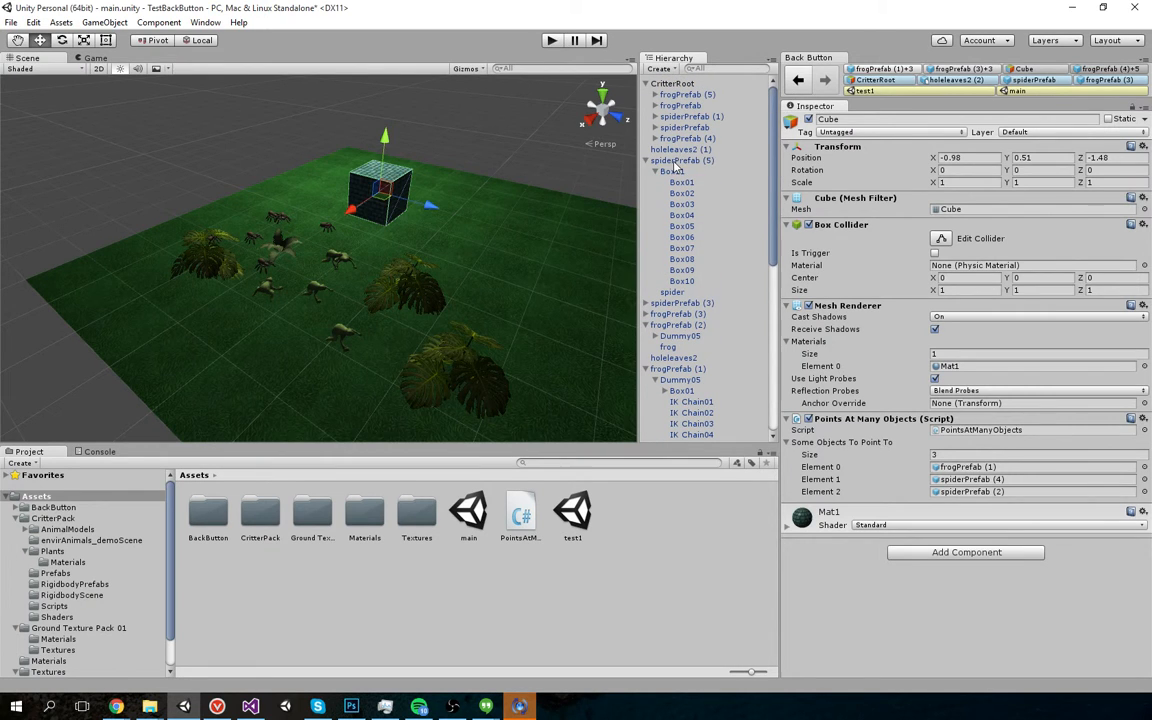
left_click(682, 160)
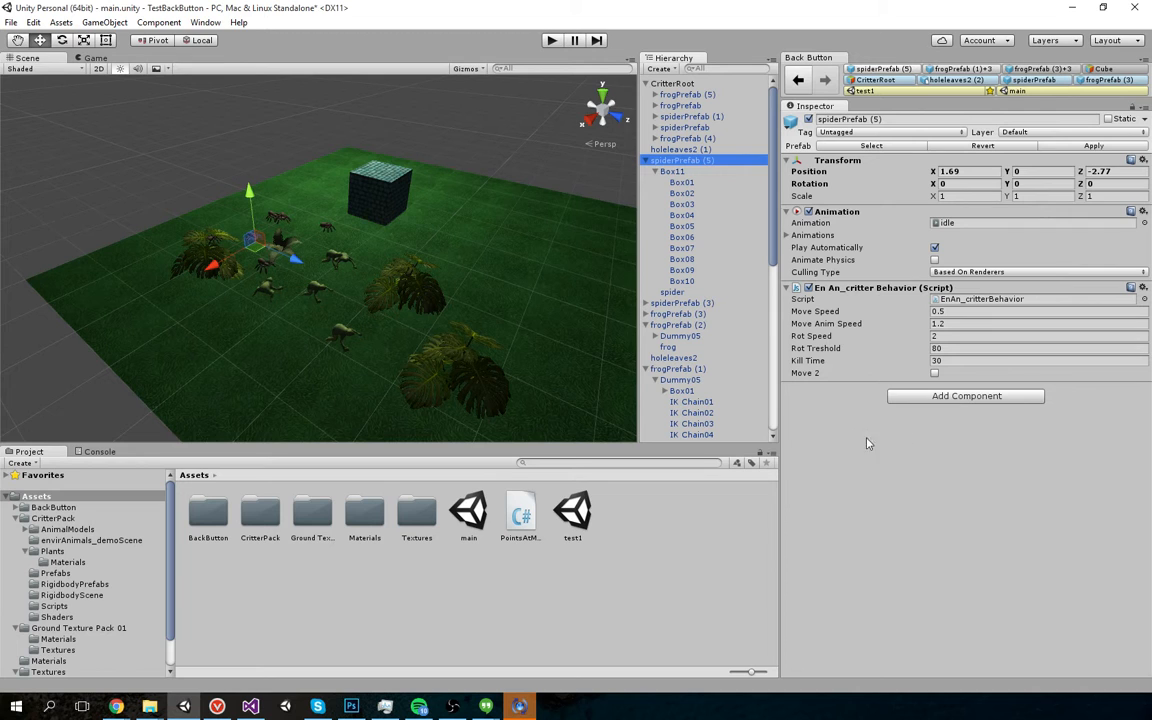
scroll("down", 3)
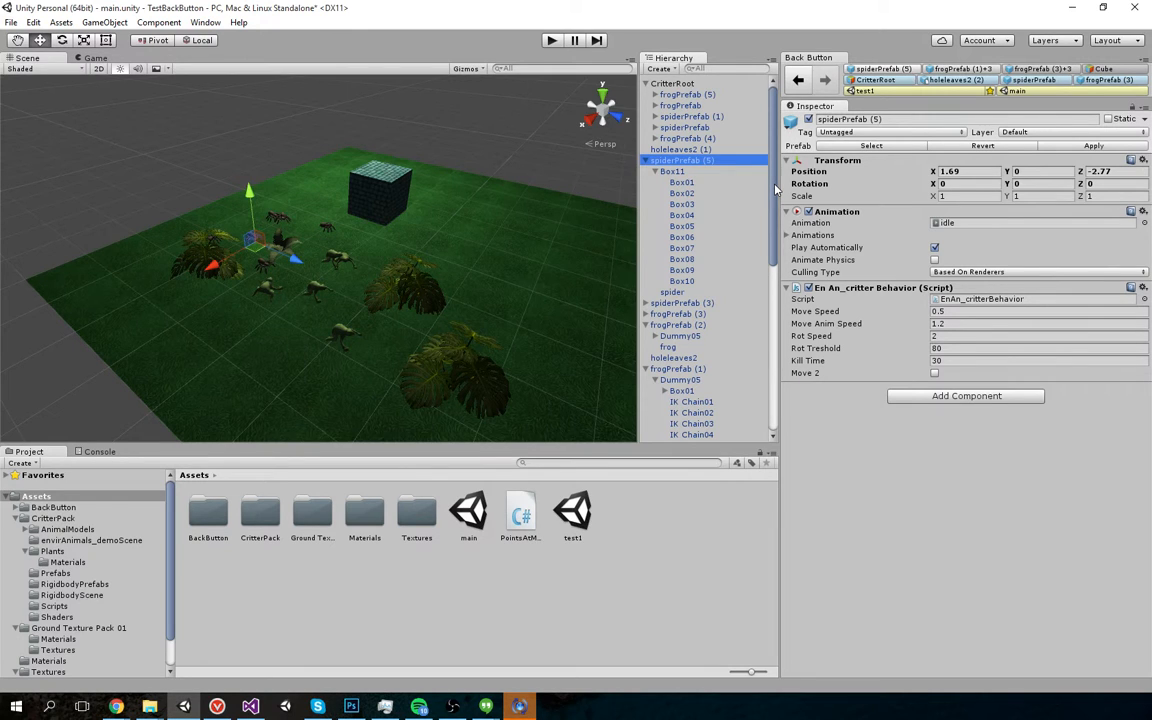
mouse_move(755, 170)
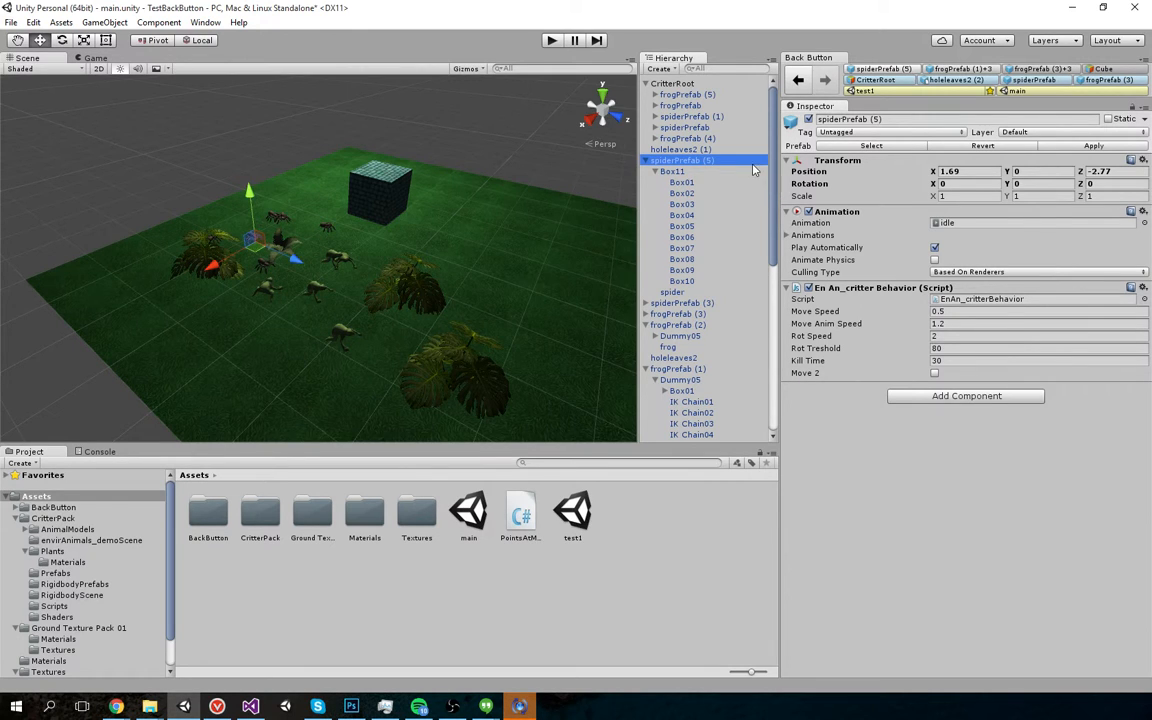